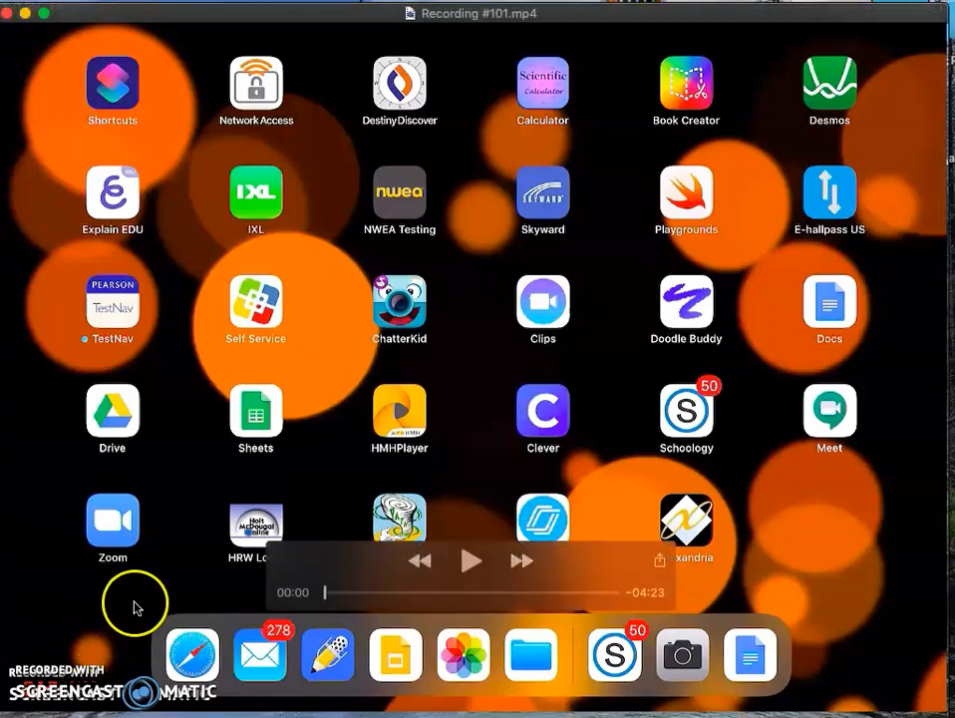
- Launch the Self Service app from the Home Screen to its welcome page
left_click(469, 560)
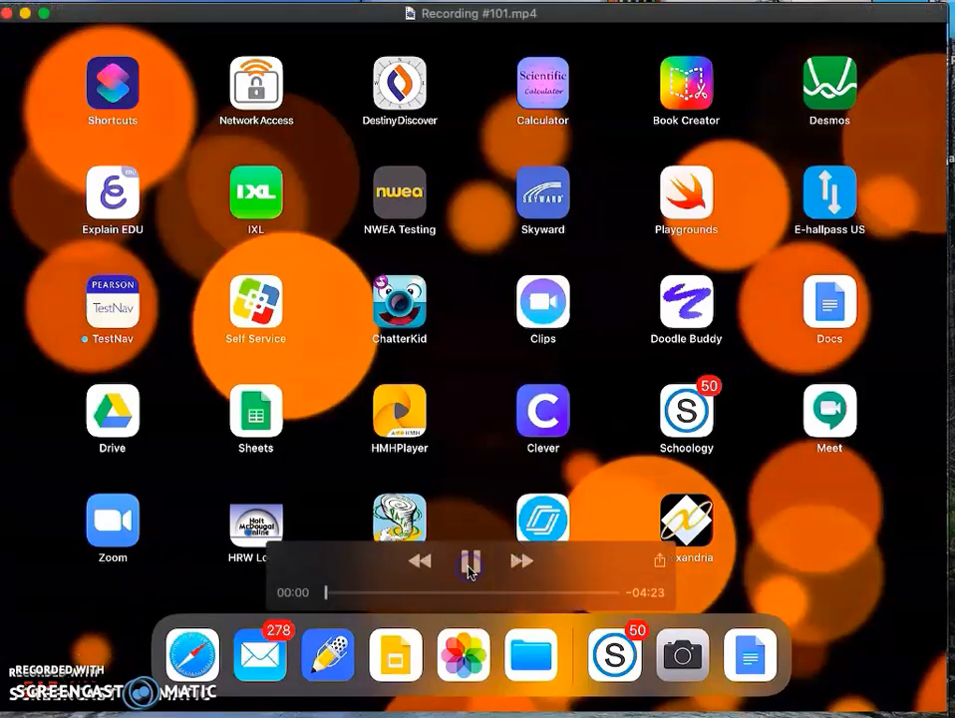
left_click(256, 309)
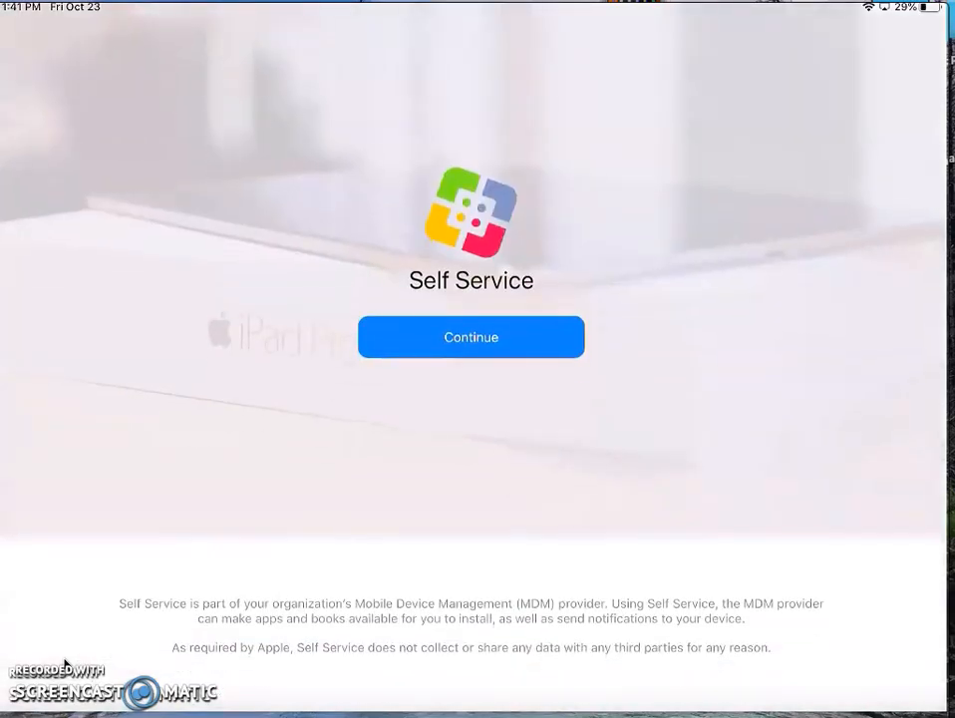
- Search the Self Service catalog for 'Goo' and install Google Keep - Notes and lists
left_click(471, 335)
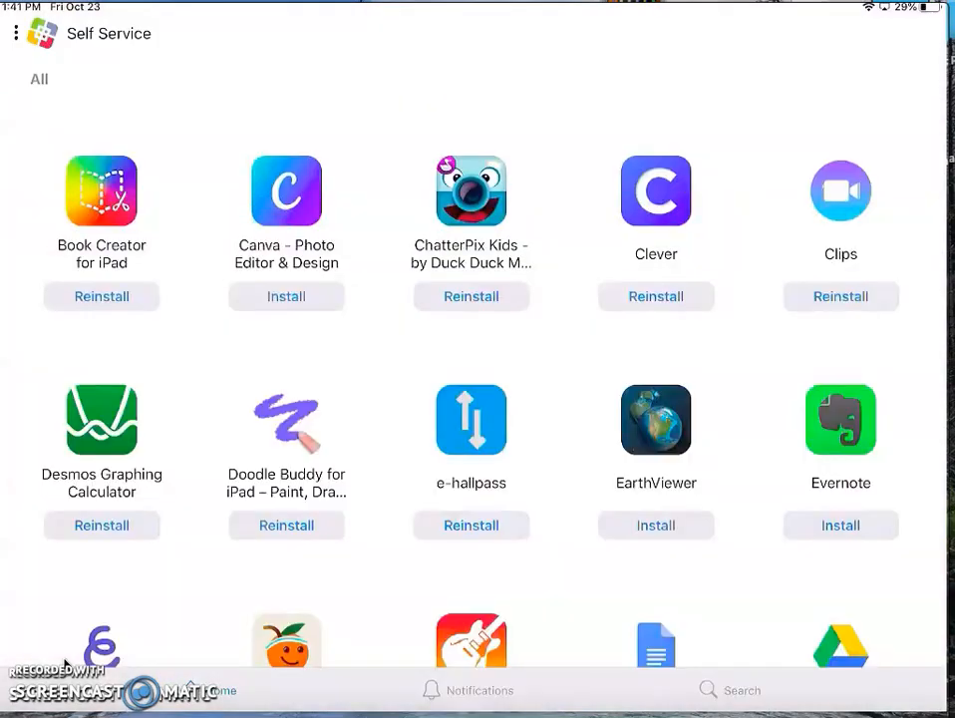
left_click(730, 690)
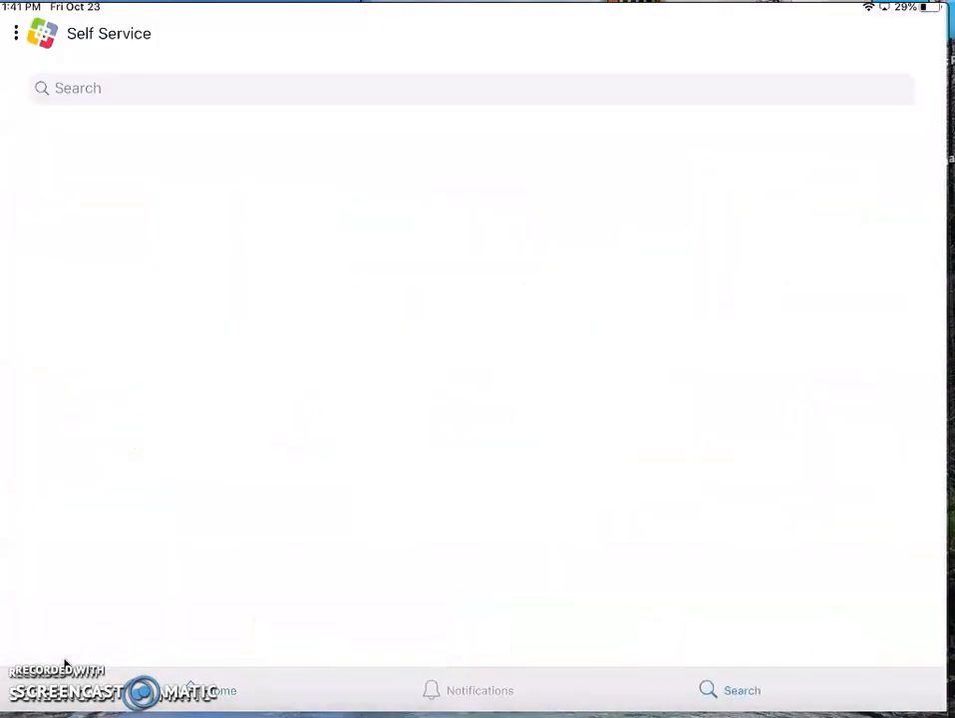
left_click(471, 104)
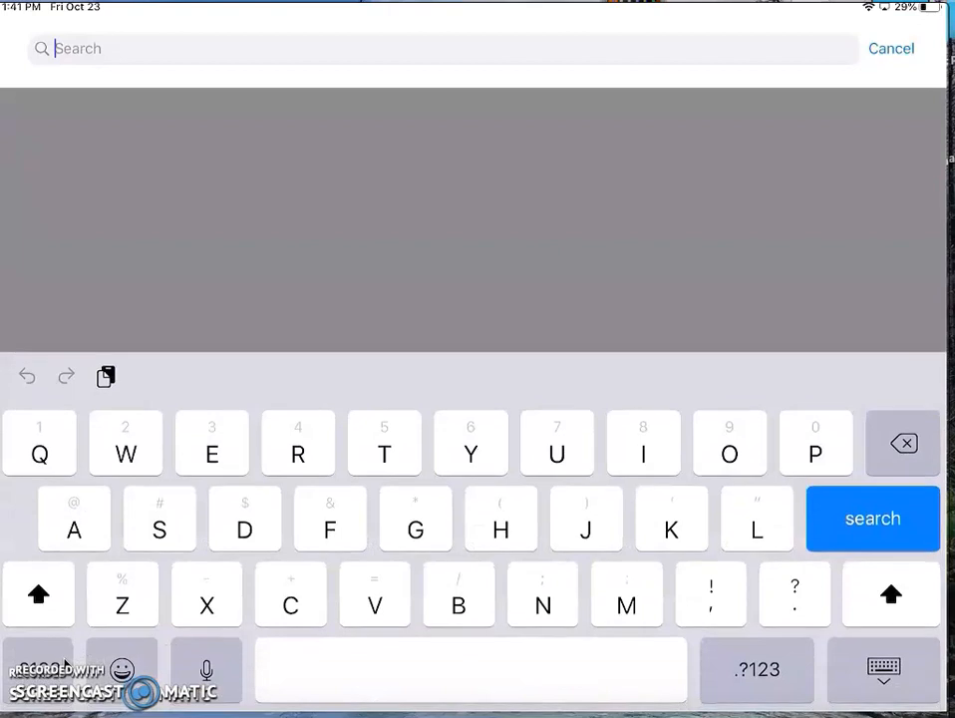
type("Goo")
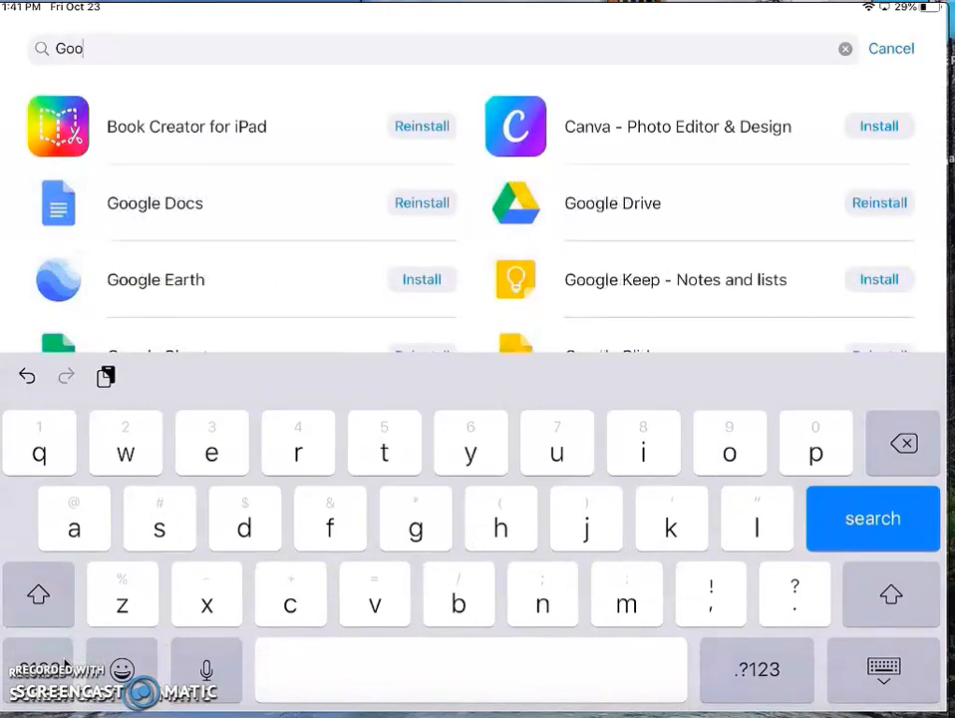
left_click(877, 280)
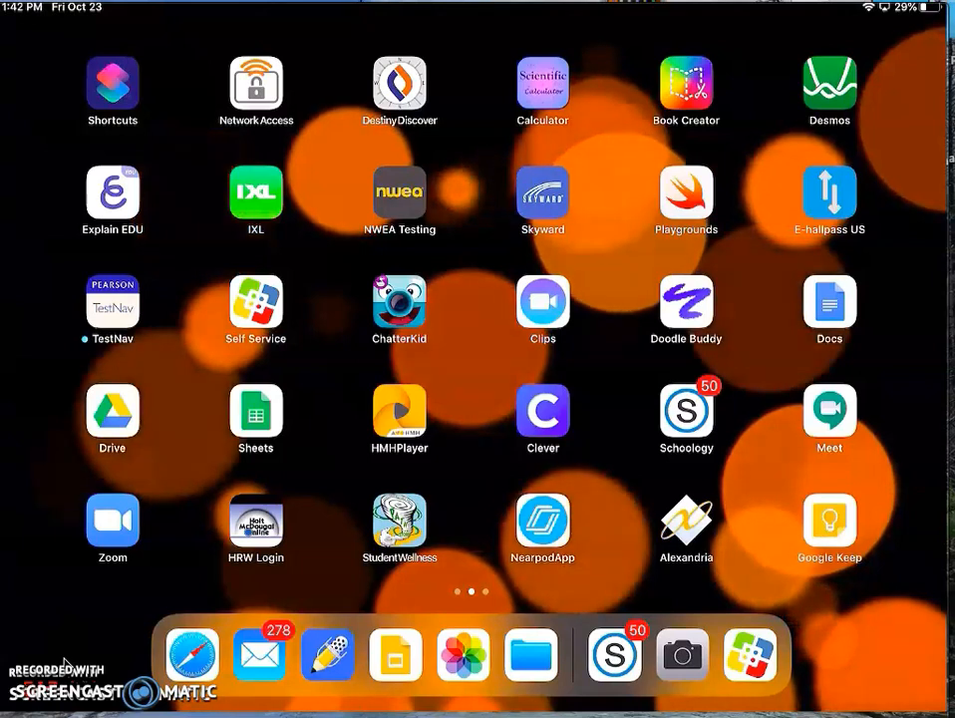
- Launch Google Keep, pass the intro with Get Started and sign in with the school account
left_click(830, 523)
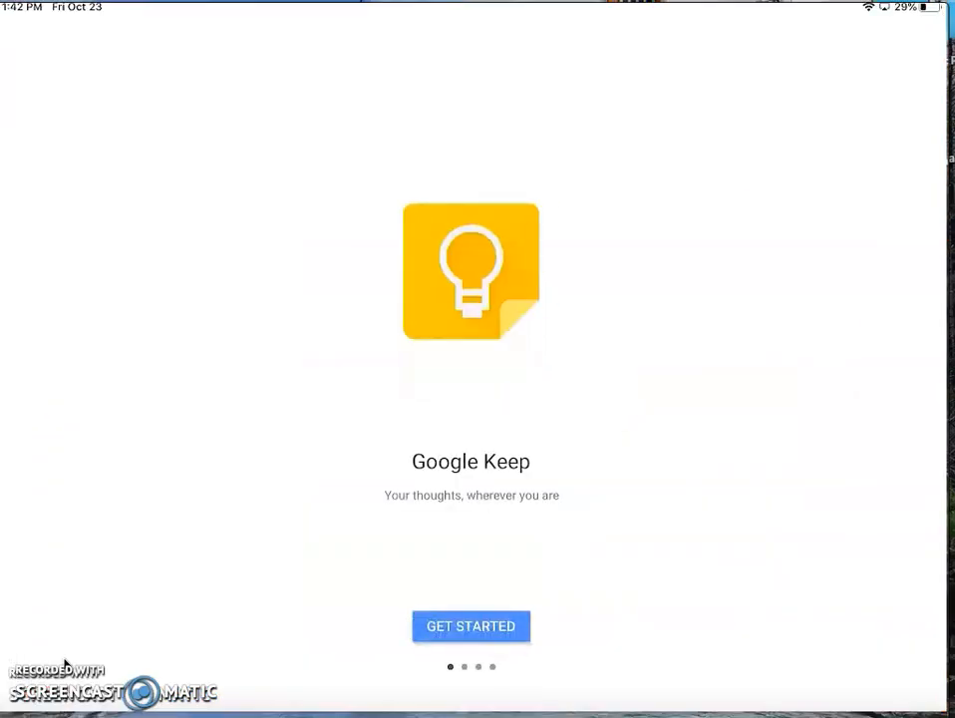
scroll("left", 3)
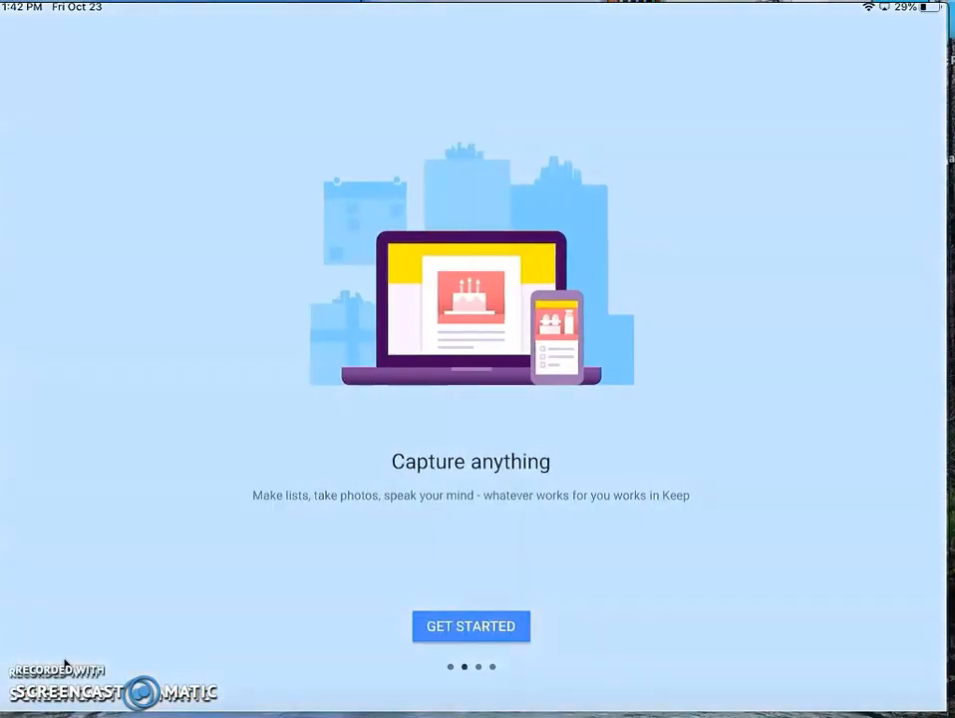
scroll("left", 3)
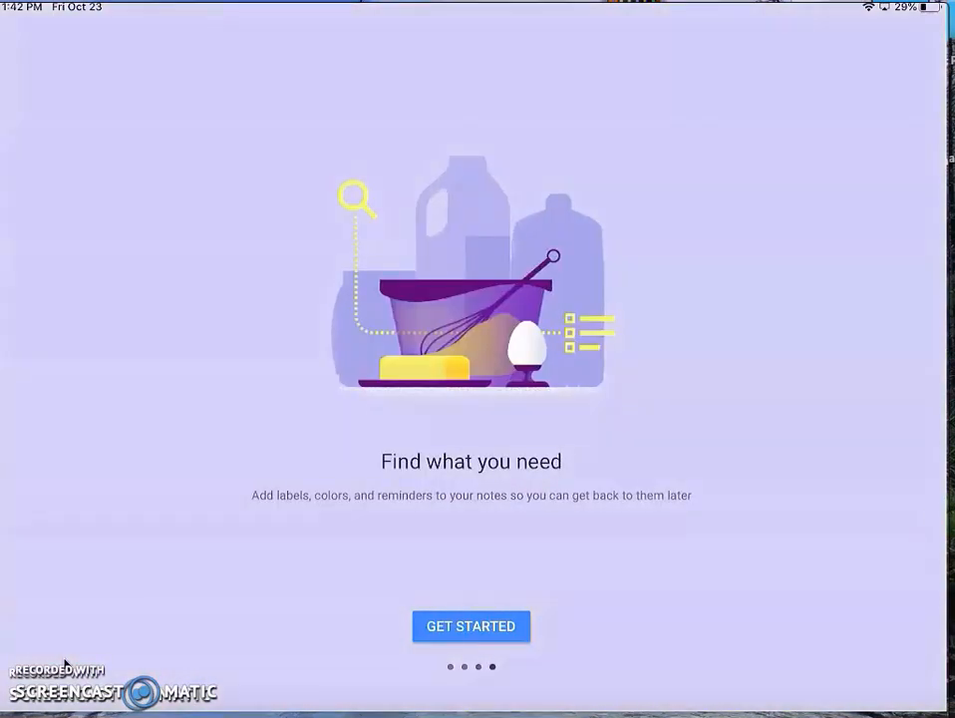
left_click(471, 626)
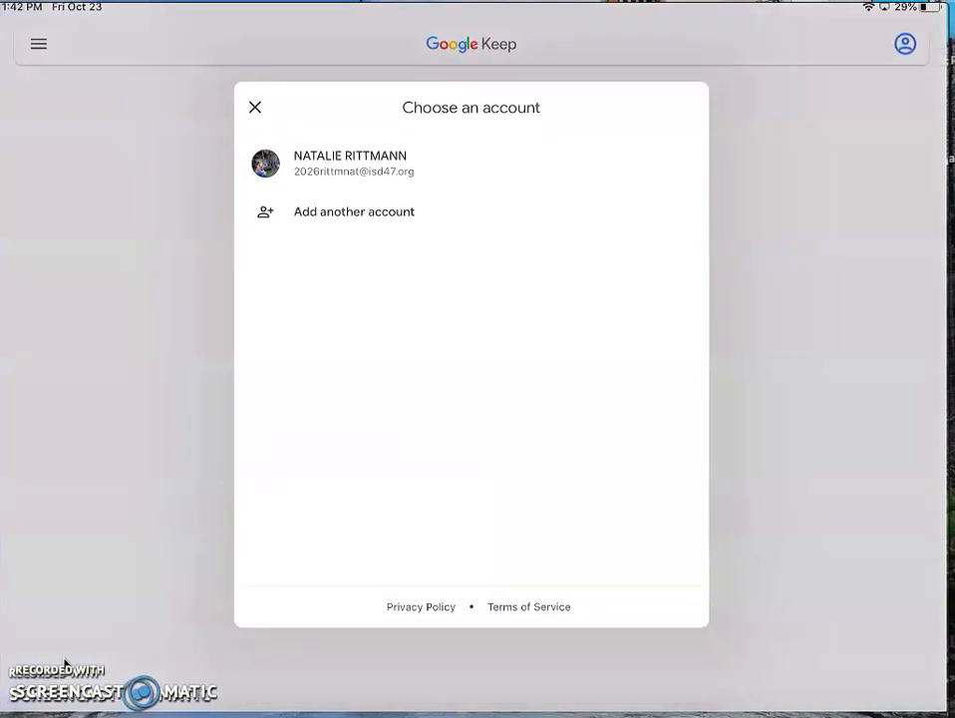
left_click(350, 163)
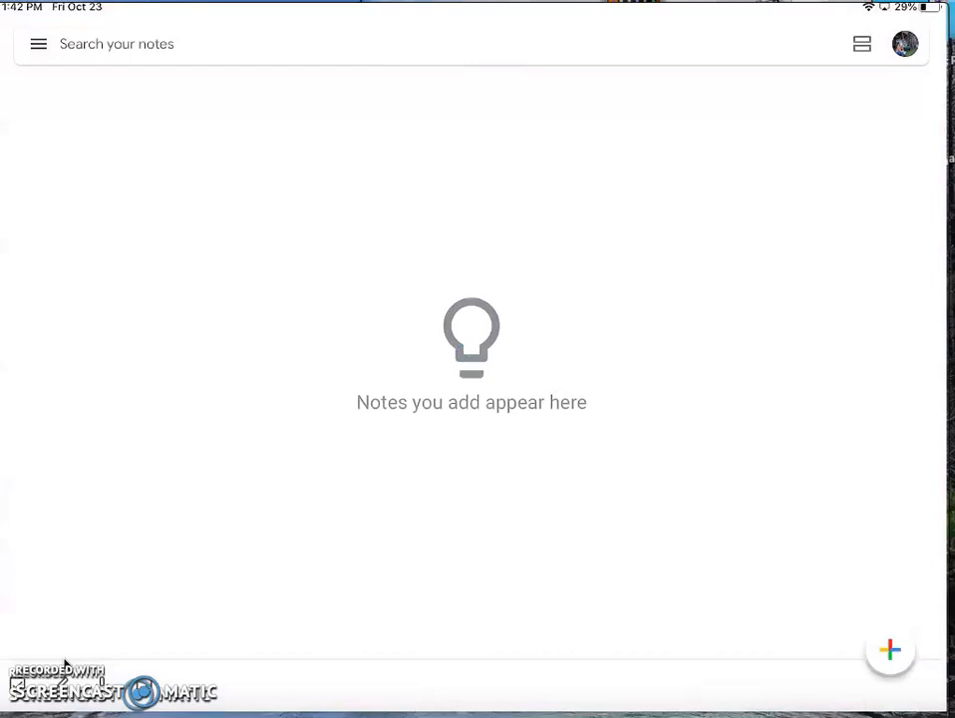
- Start a new note titled 'Homework' and make its body a checklist
left_click(889, 650)
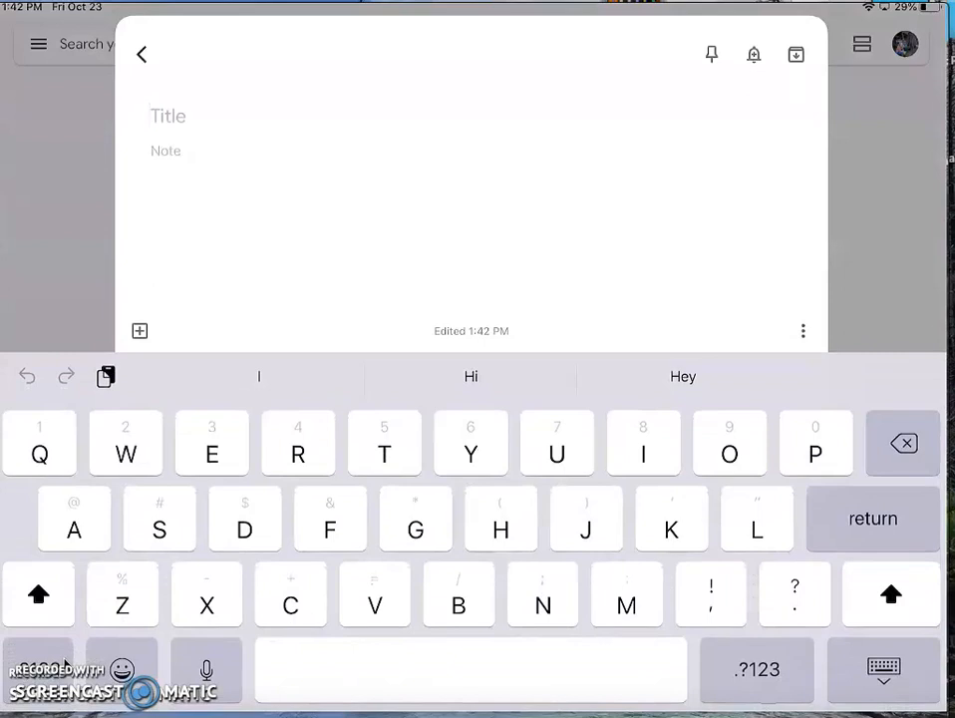
type("Homework")
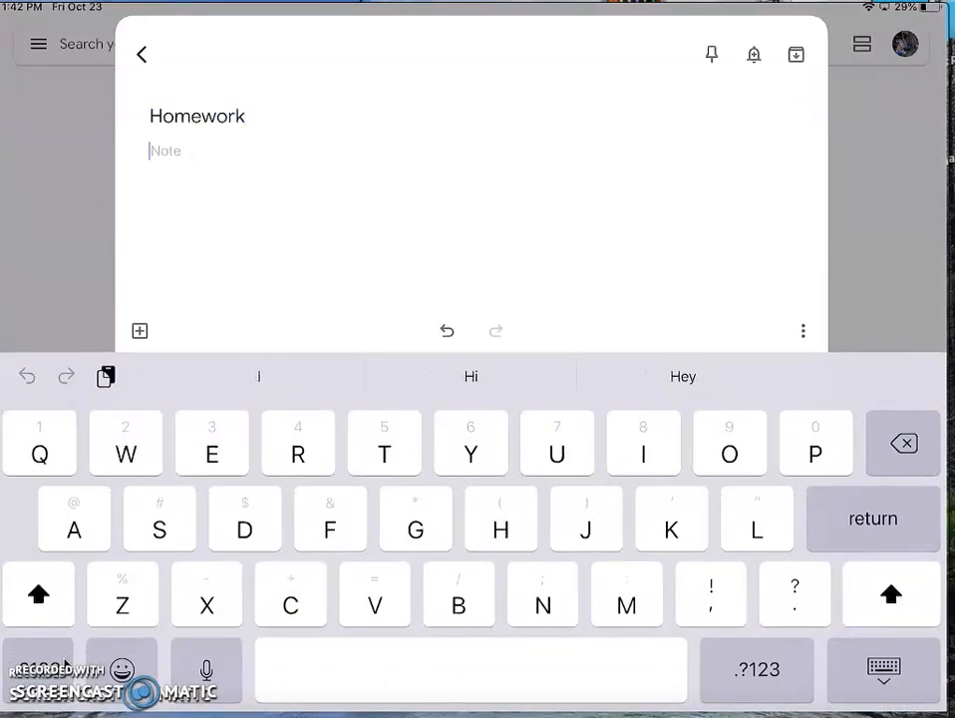
left_click(140, 331)
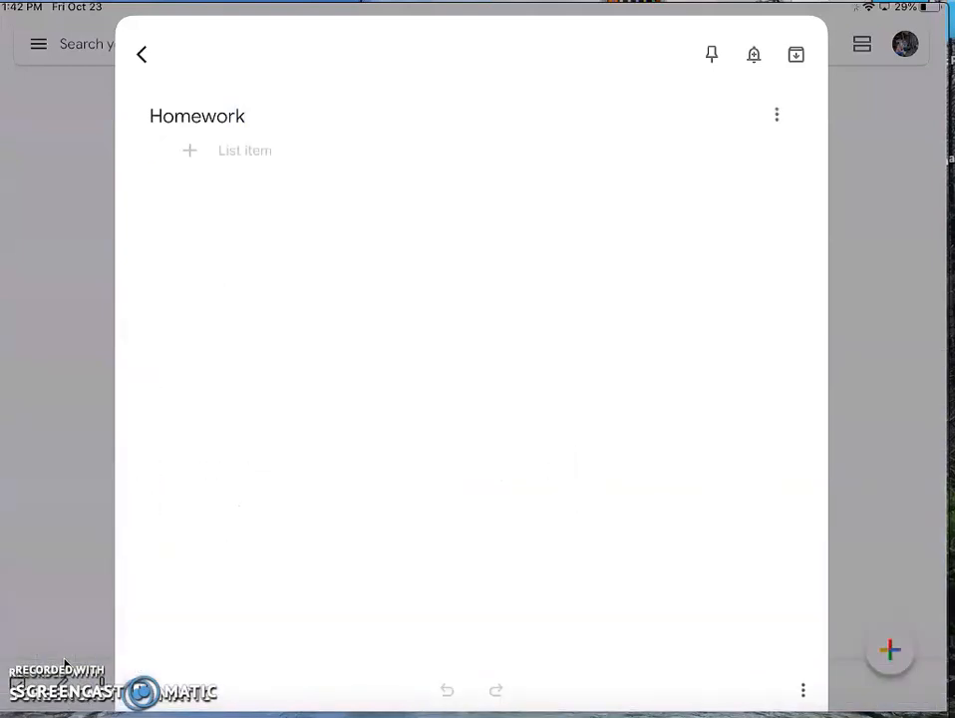
left_click(244, 152)
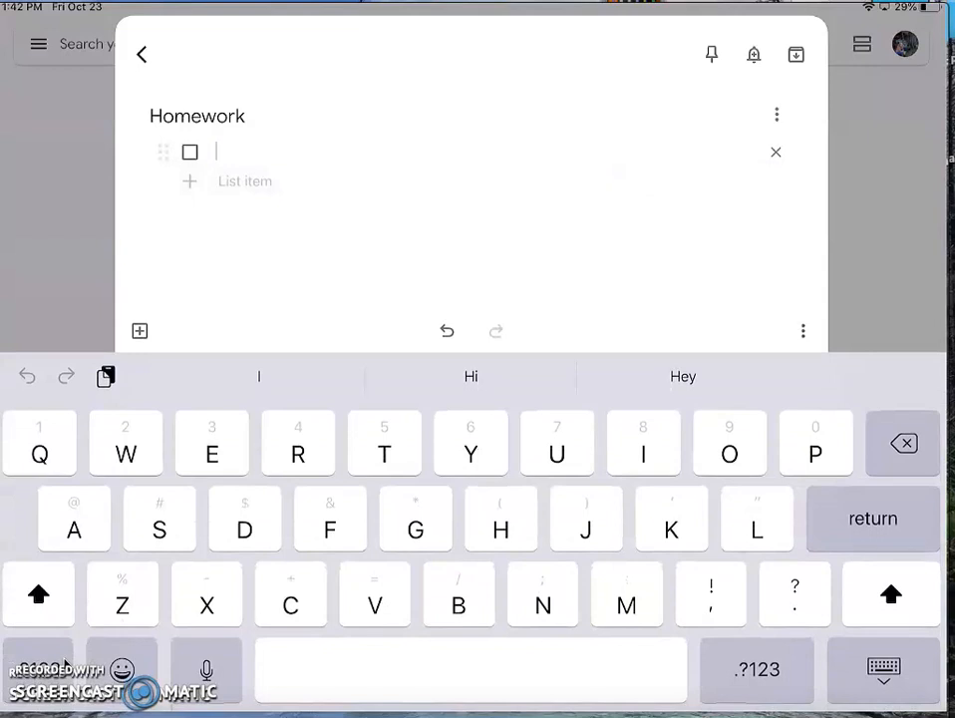
- Add checklist items Science Lab, Math problems 2-4 and Finish LA Essay
type("Science")
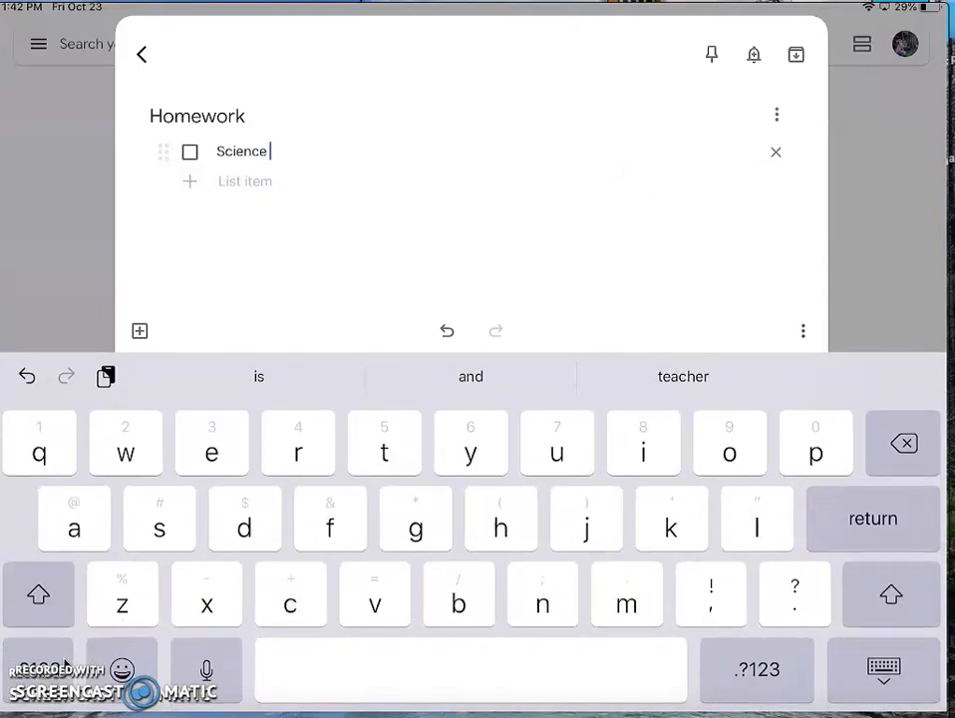
type("Lab")
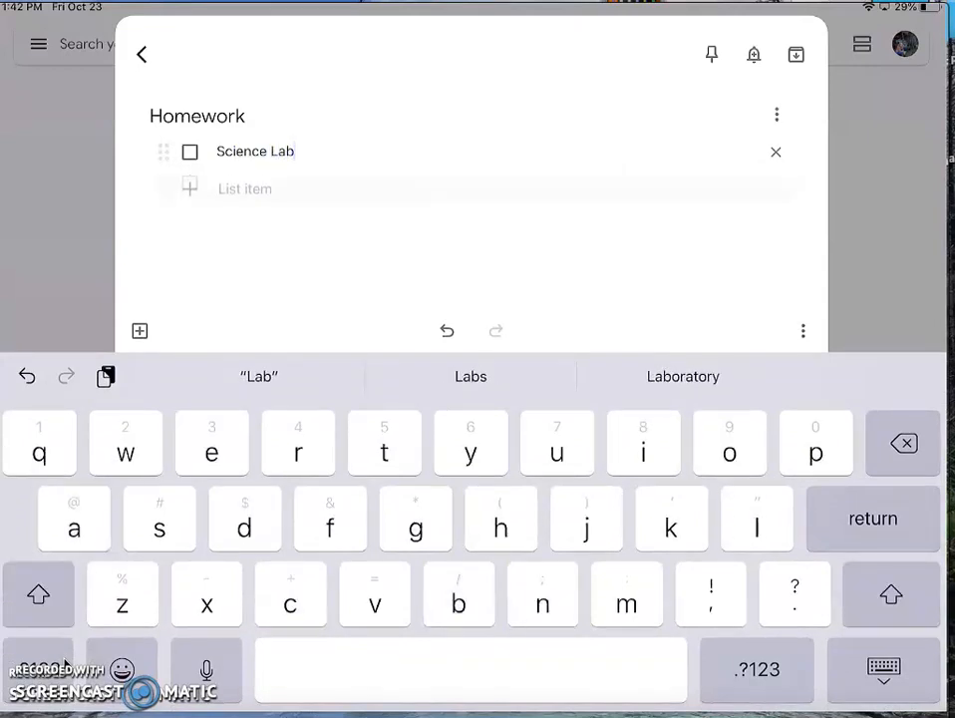
type("Math problems")
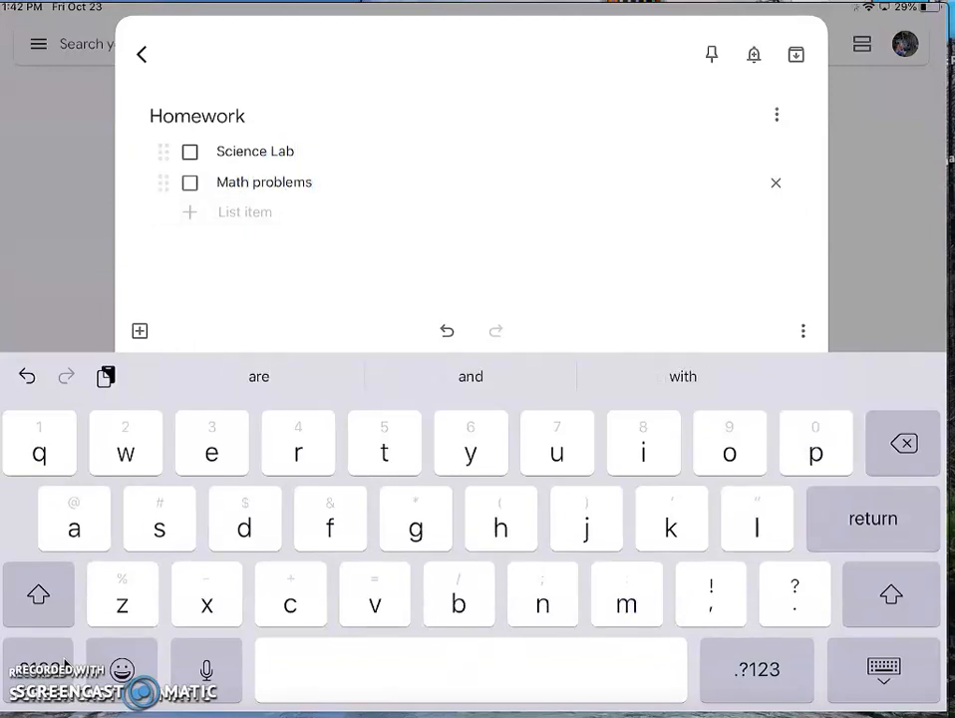
type("2-4")
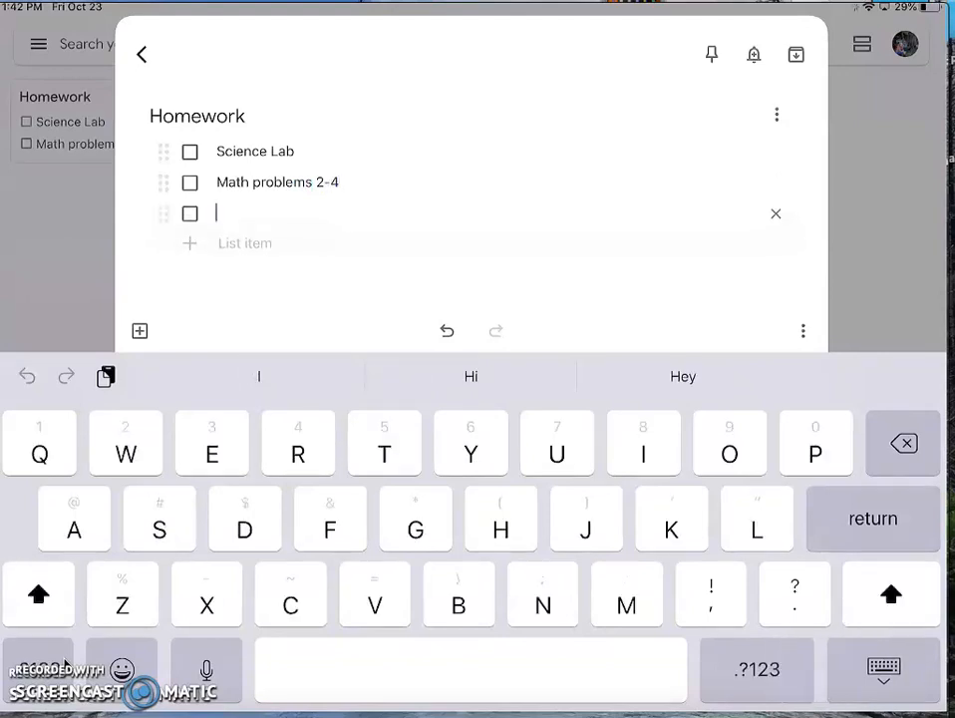
type("Finish LA")
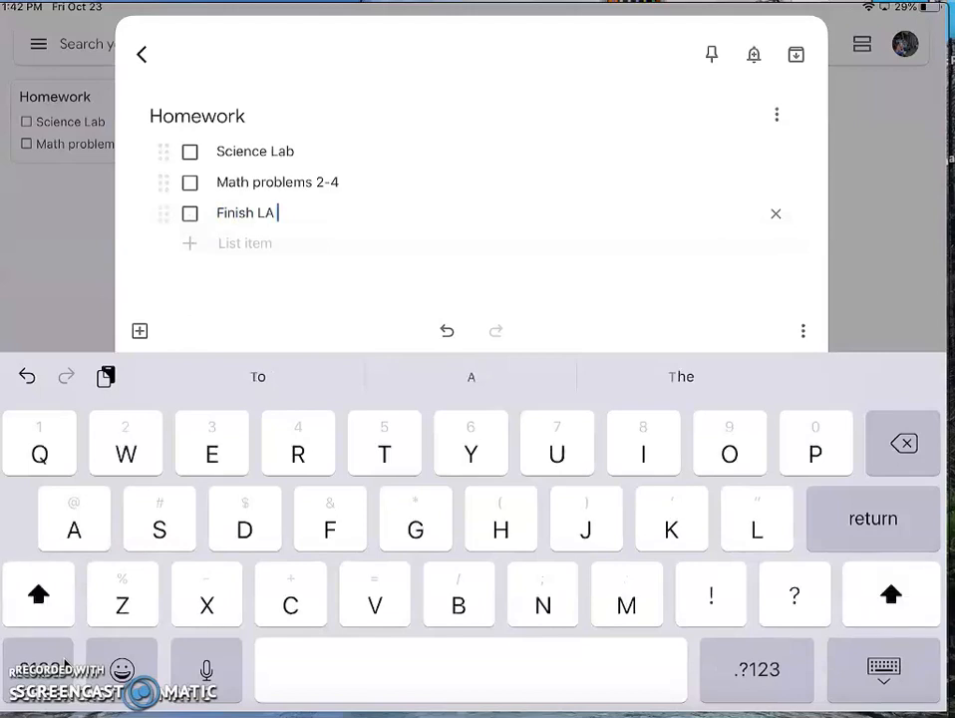
type("Essay")
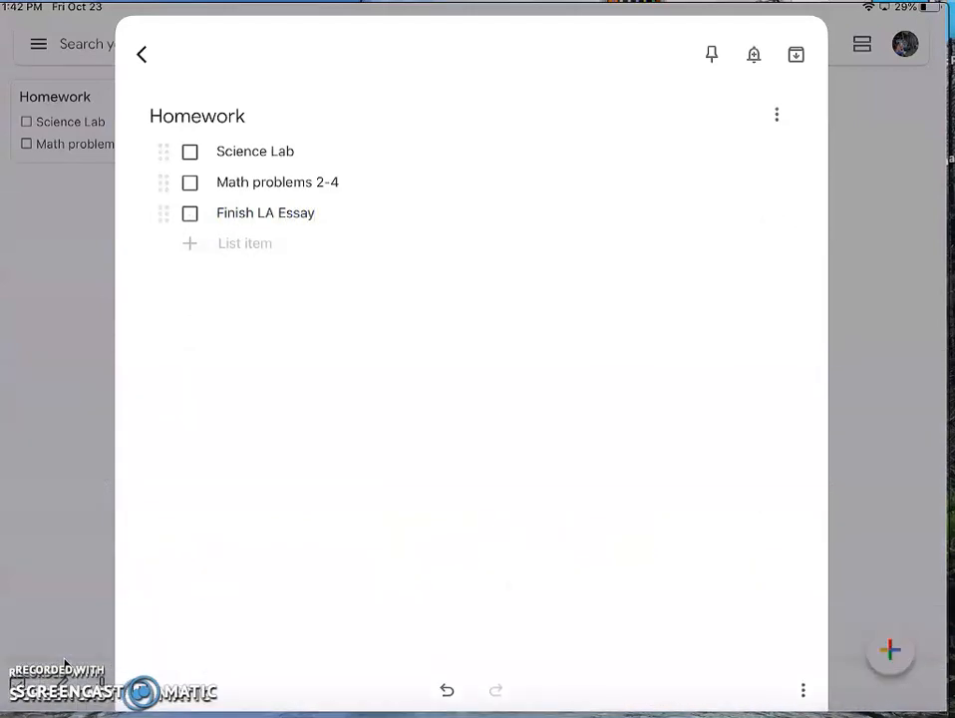
- Create a Monday checklist with items Science, Language, Math, Social and Allied
left_click(143, 54)
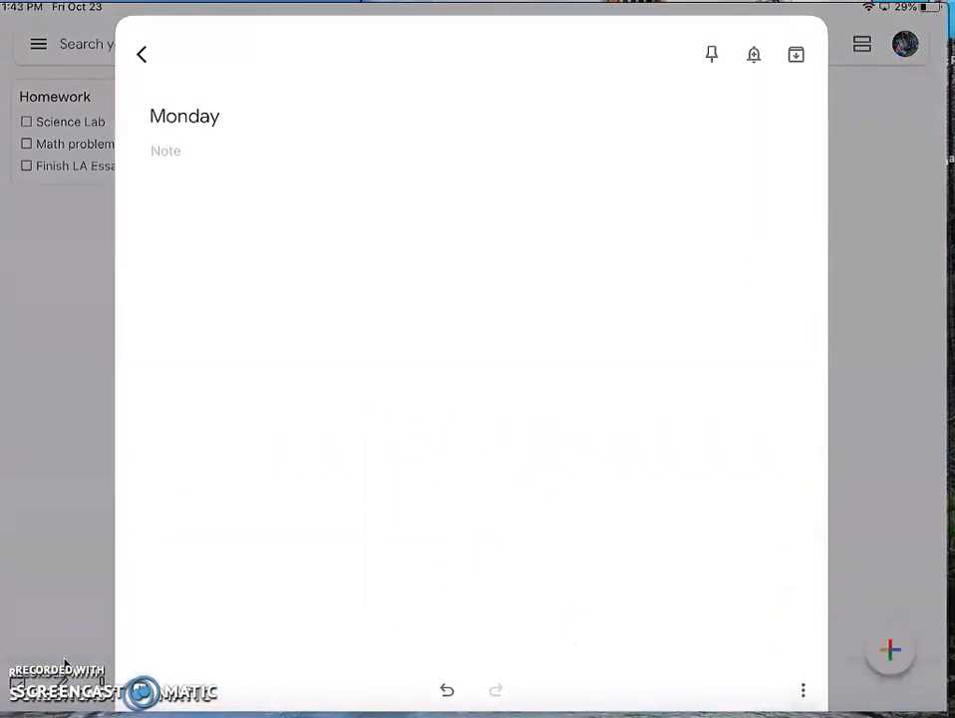
left_click(890, 652)
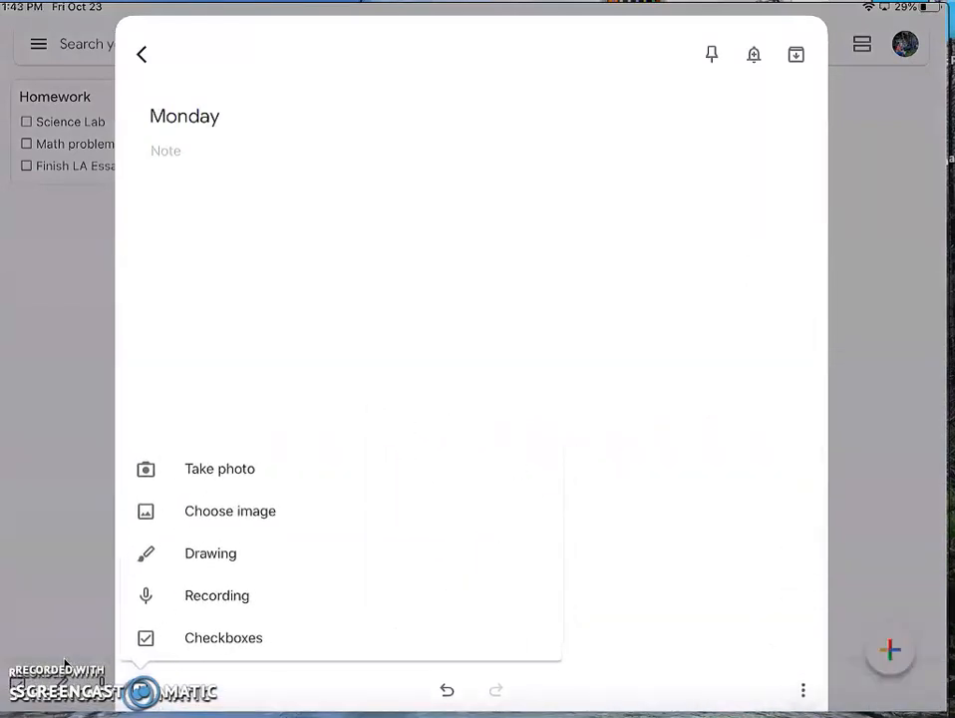
left_click(223, 638)
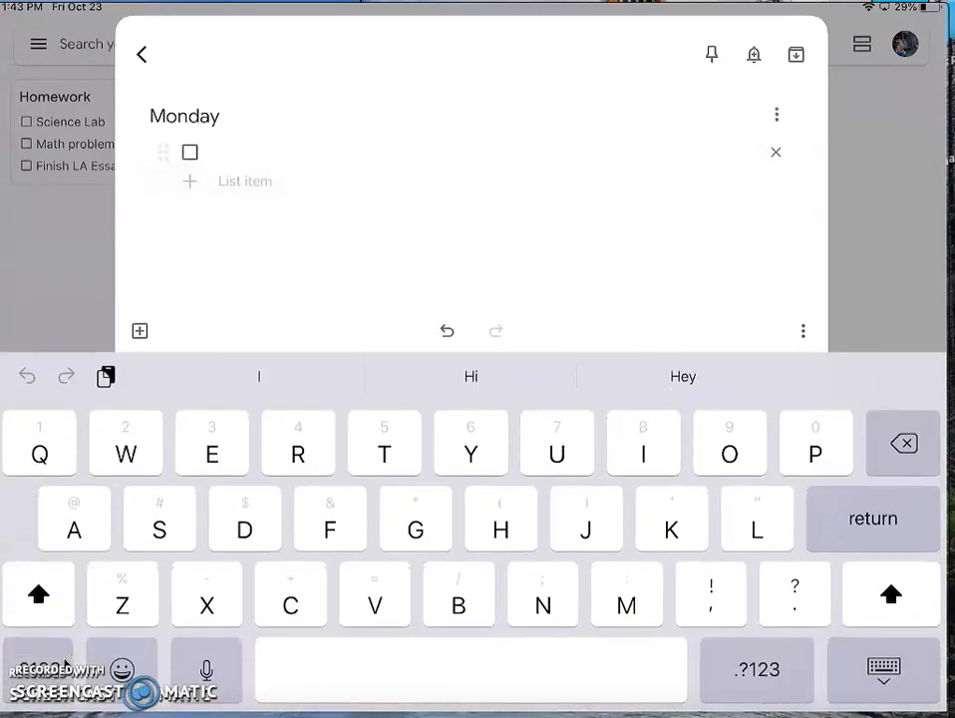
type("Science")
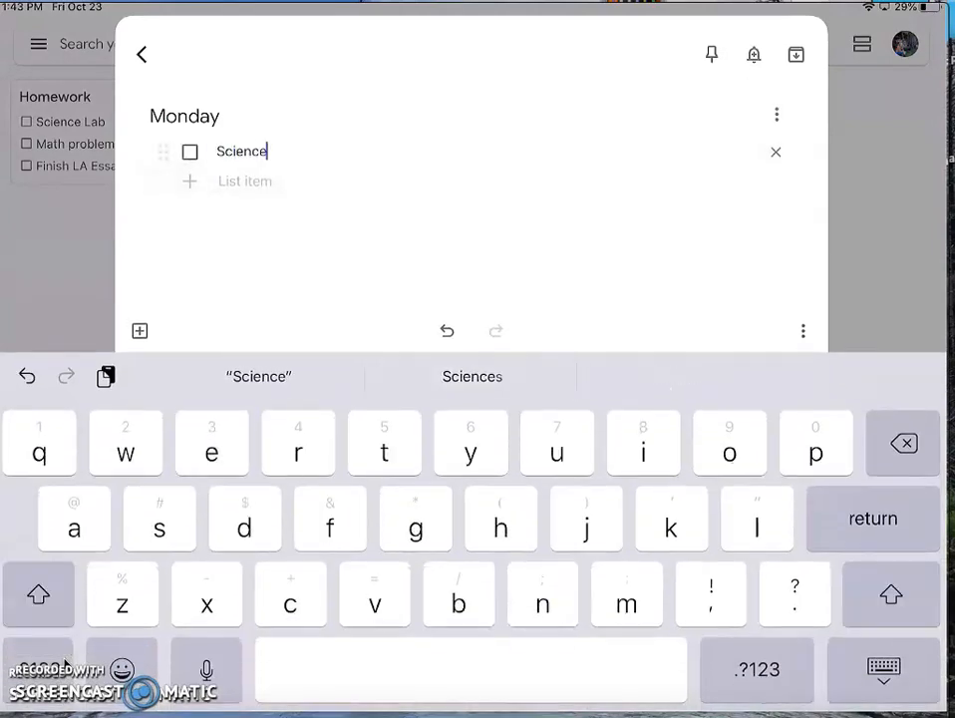
type("Langu")
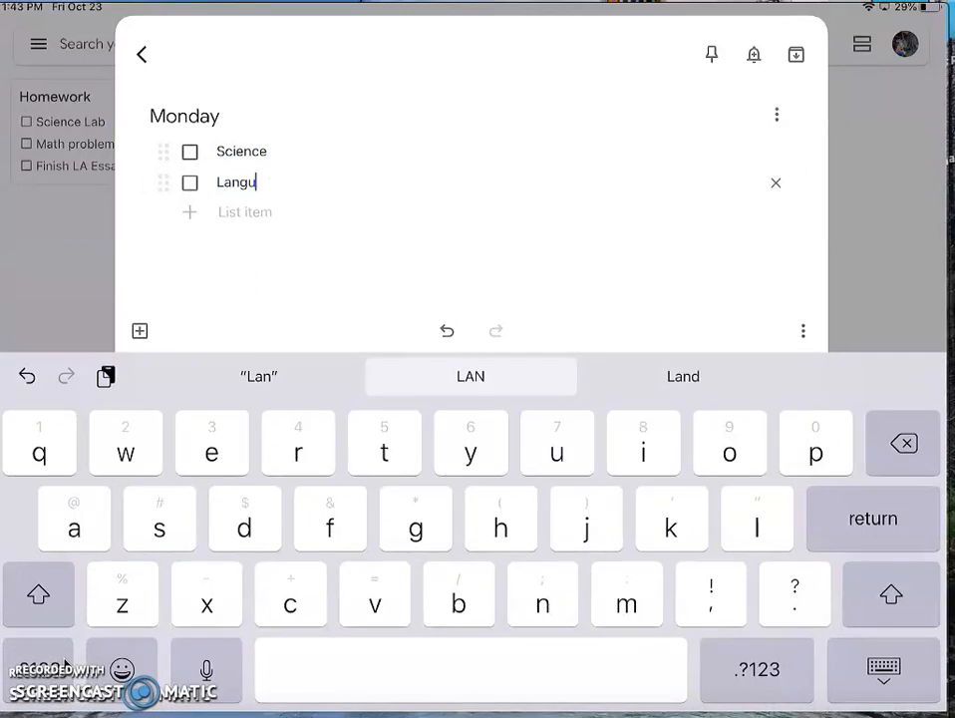
type("Mat")
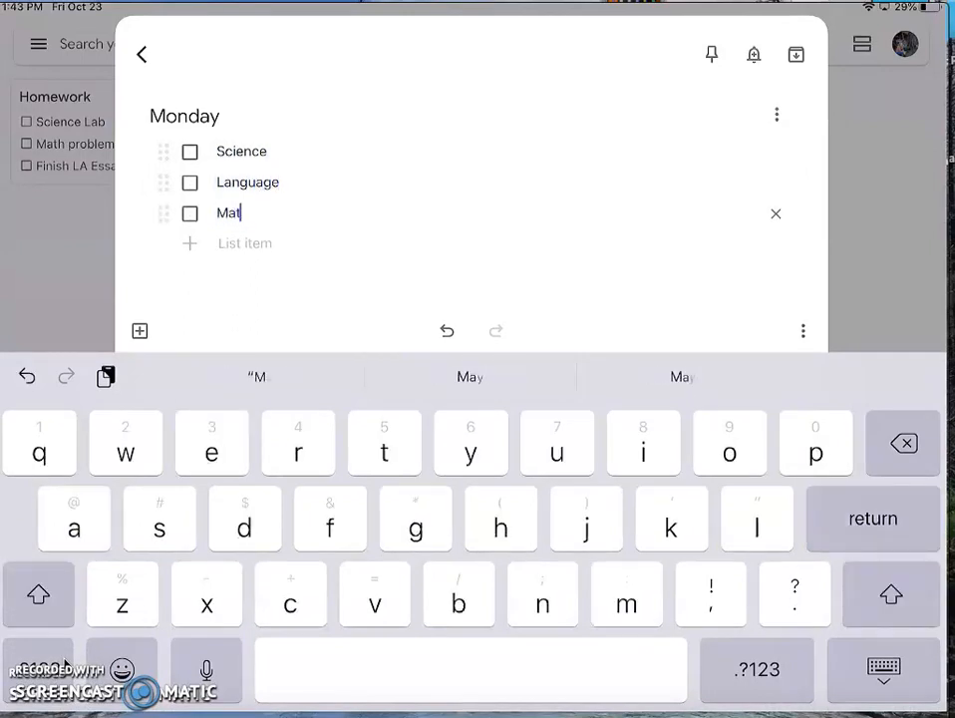
key("return")
type("A")
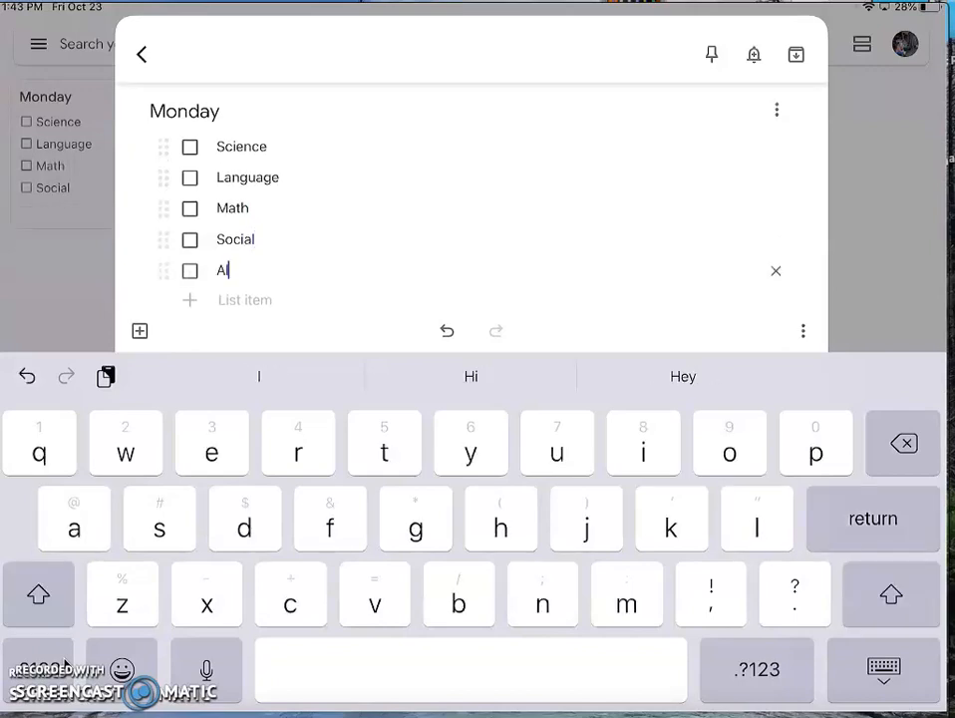
type("llied")
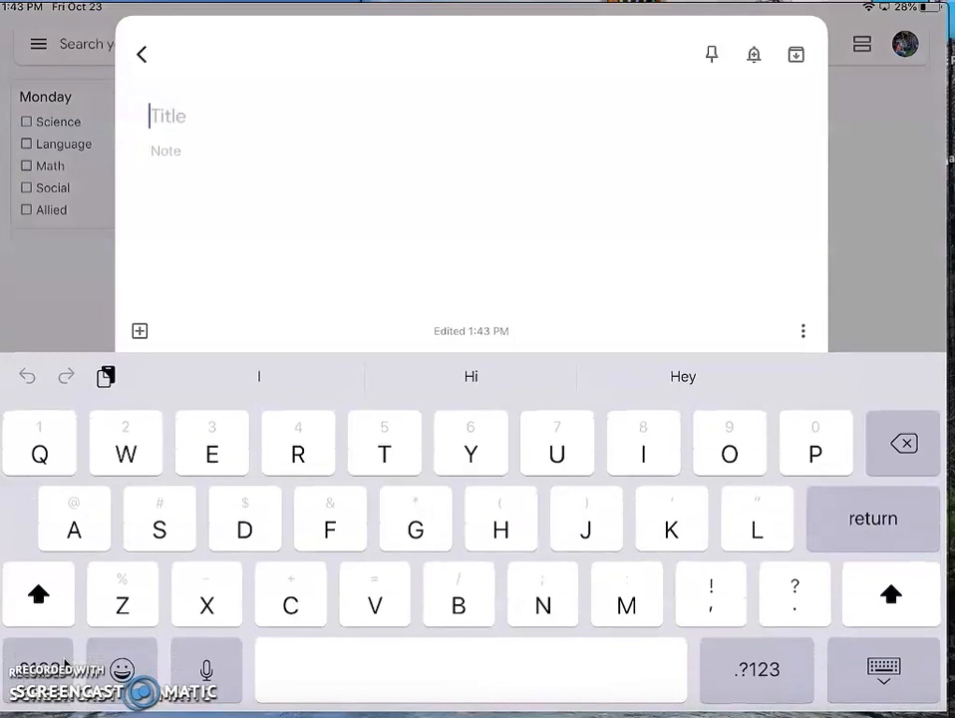
- Title the note 'Science', add item Finish notes and colour the note green
type("Science")
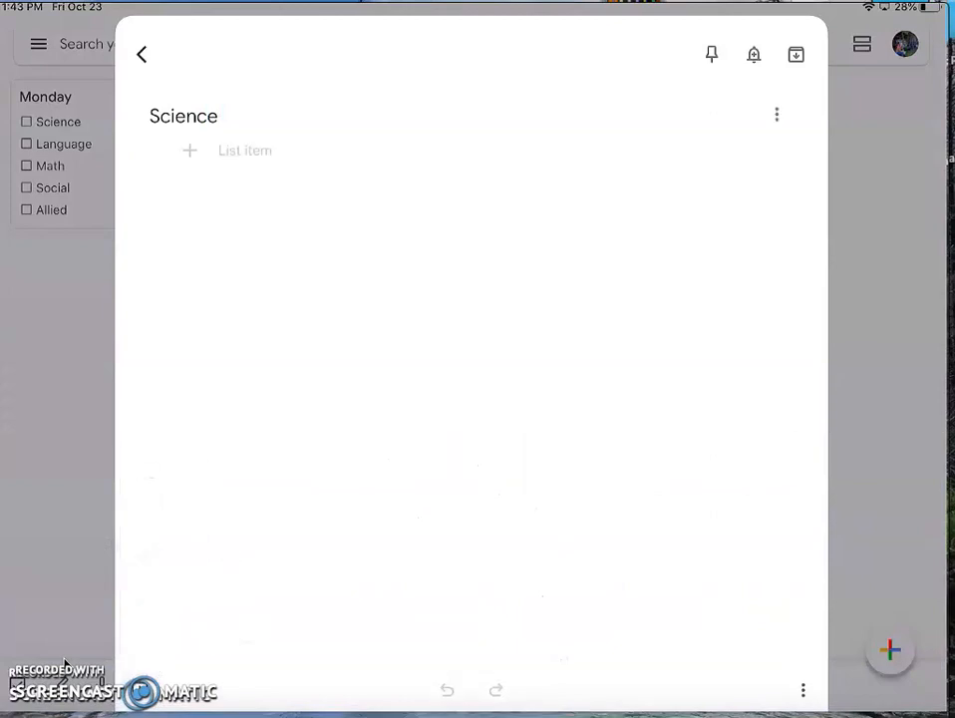
left_click(244, 152)
type("Finish")
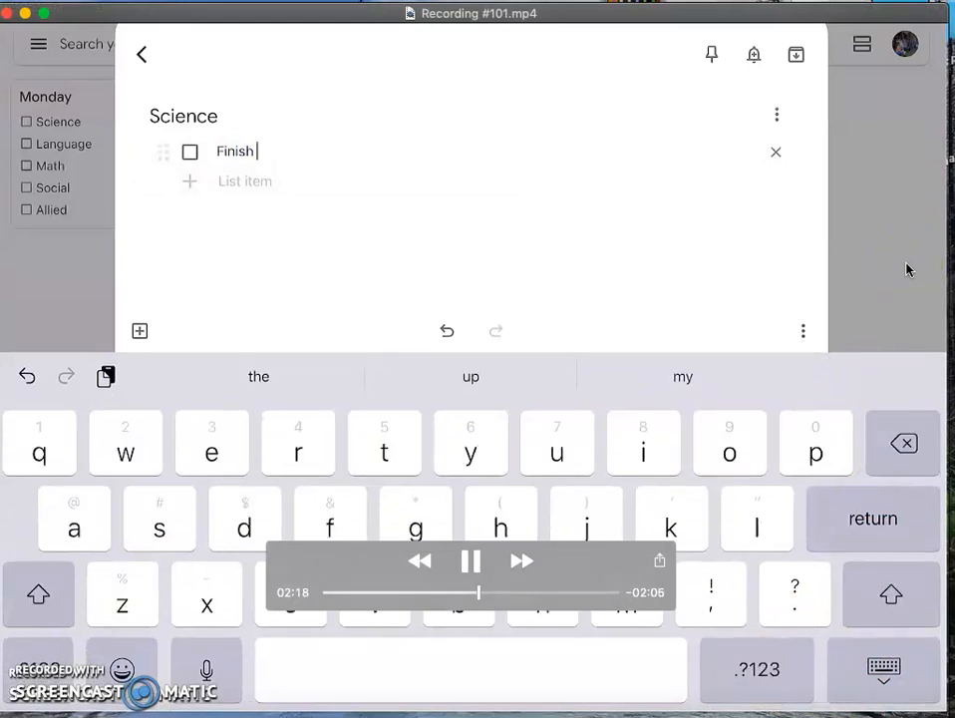
type("notes")
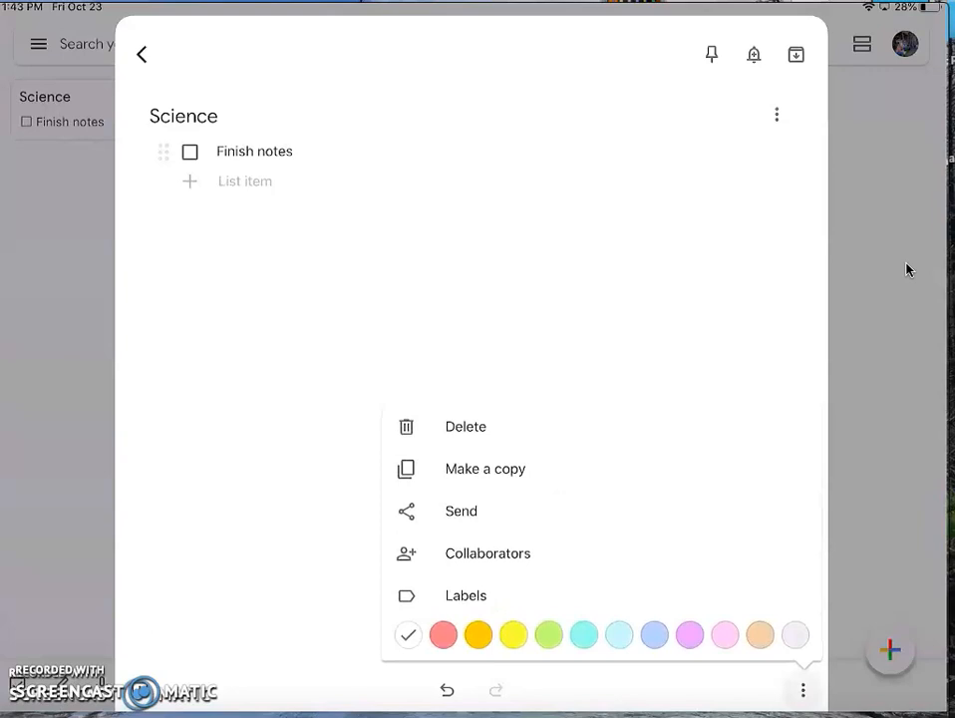
left_click(551, 634)
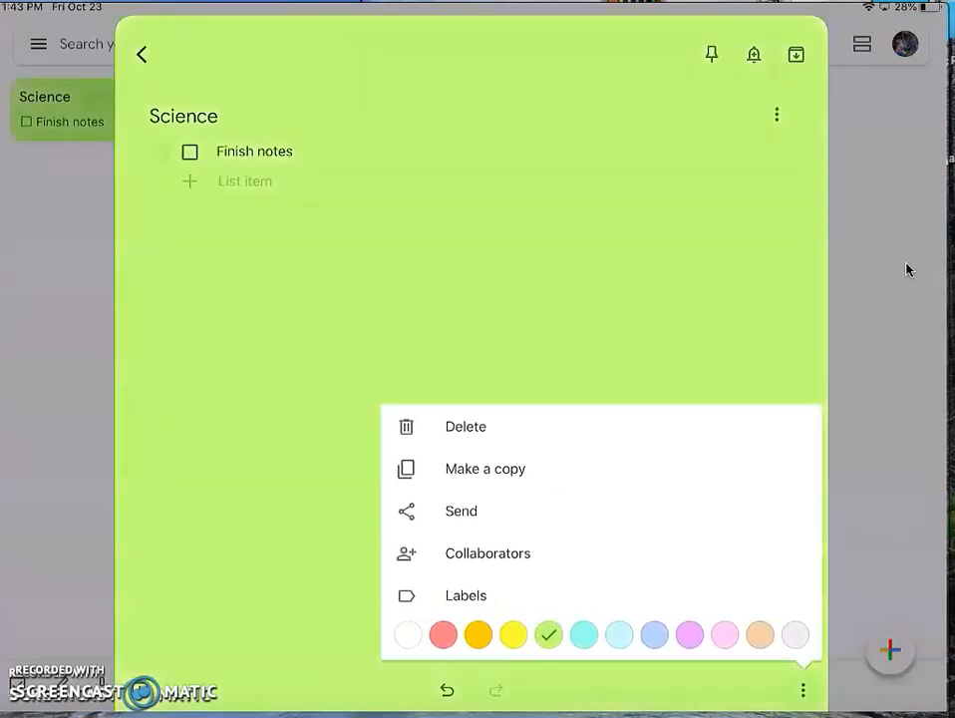
left_click(139, 54)
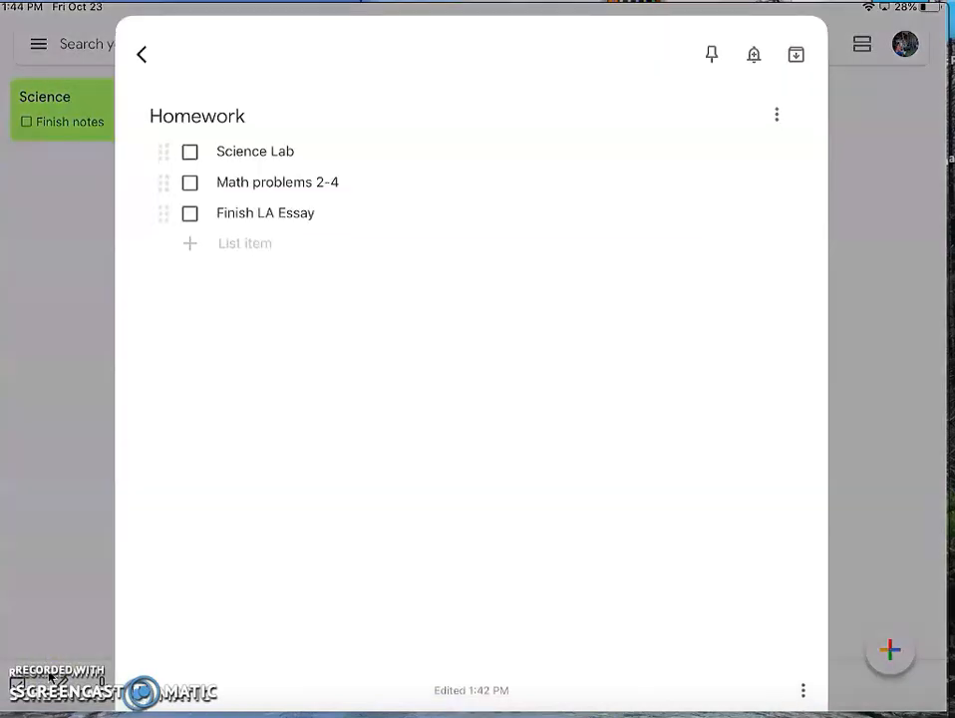
- Save a reminder on the Homework note for Sun, Oct 25 at 3:30 PM
left_click(752, 56)
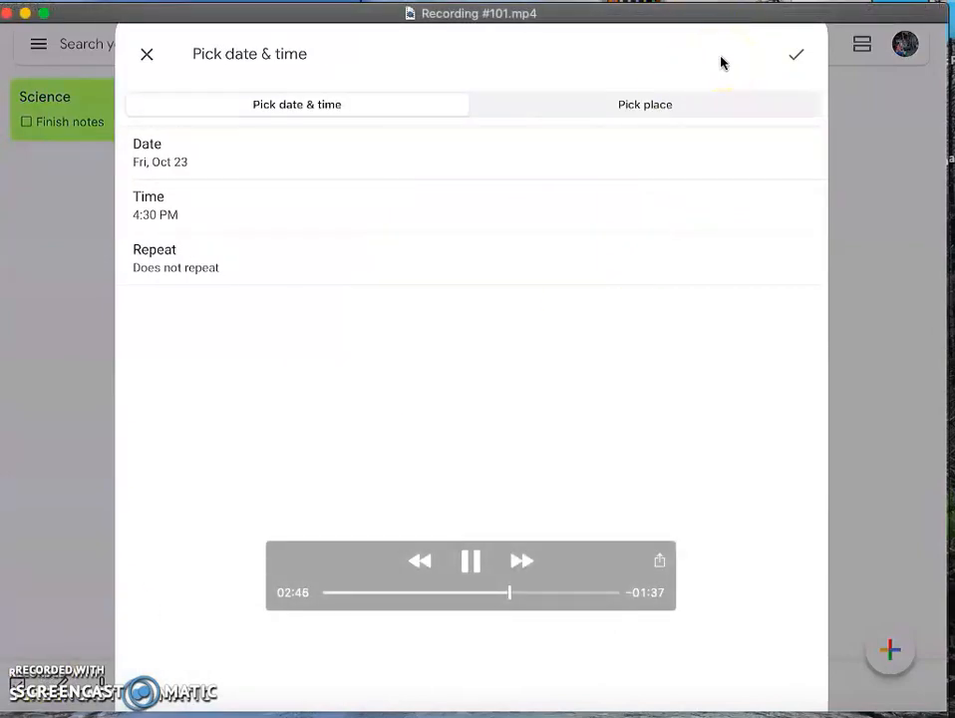
left_click(160, 159)
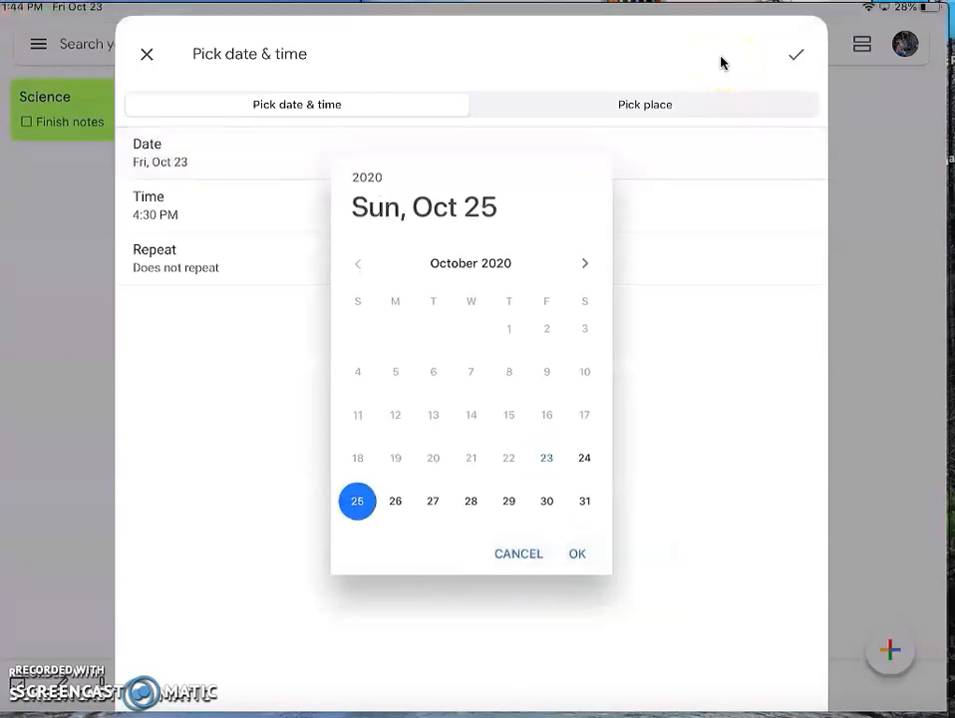
left_click(579, 554)
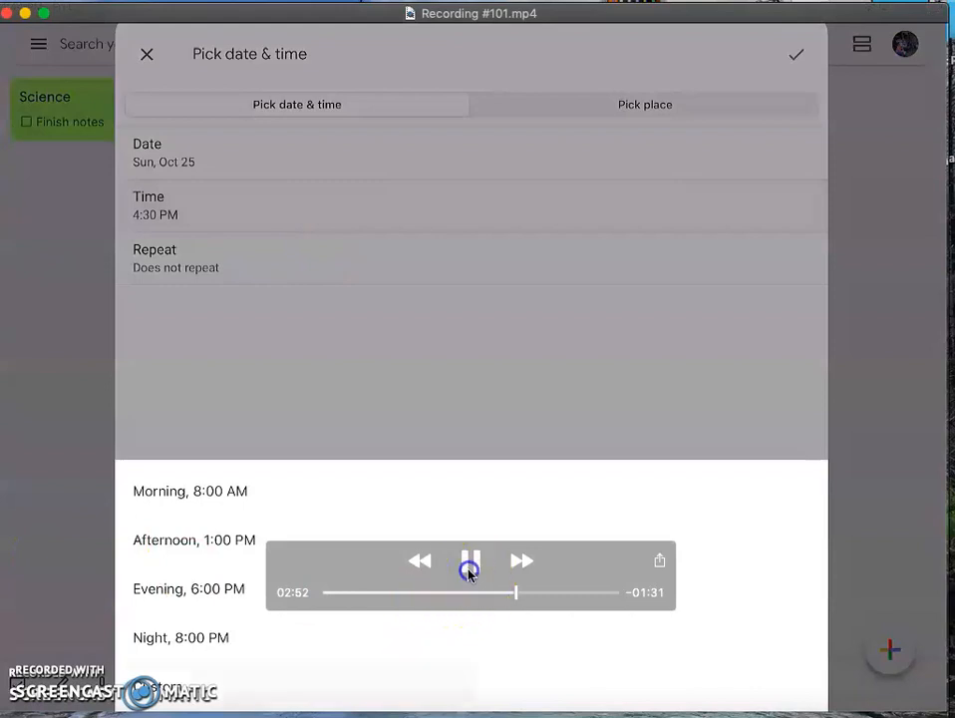
left_click(470, 563)
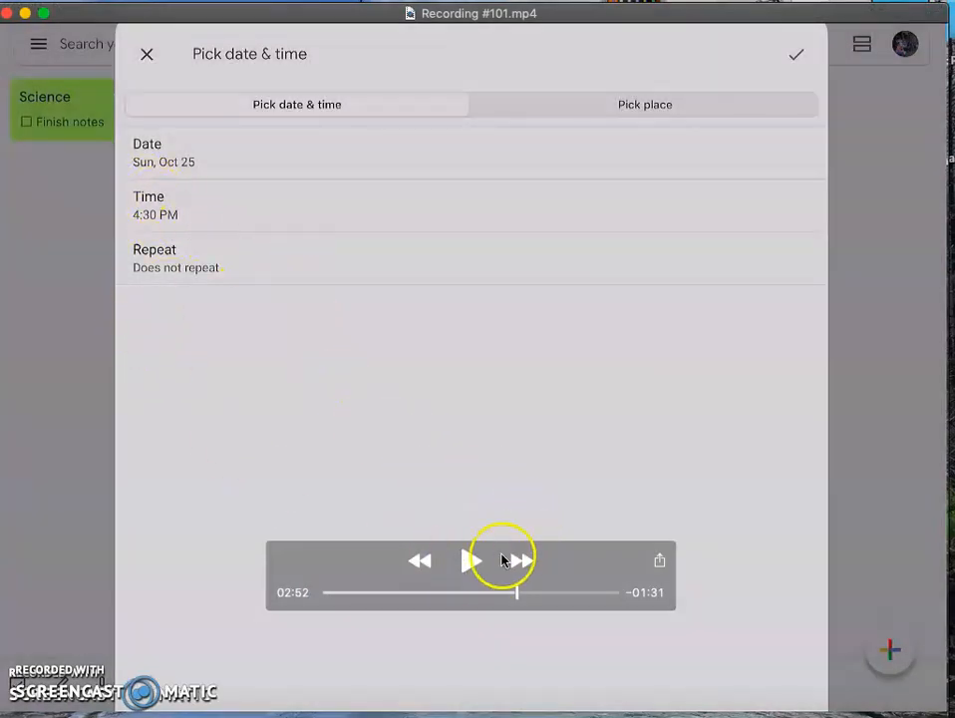
left_click(471, 563)
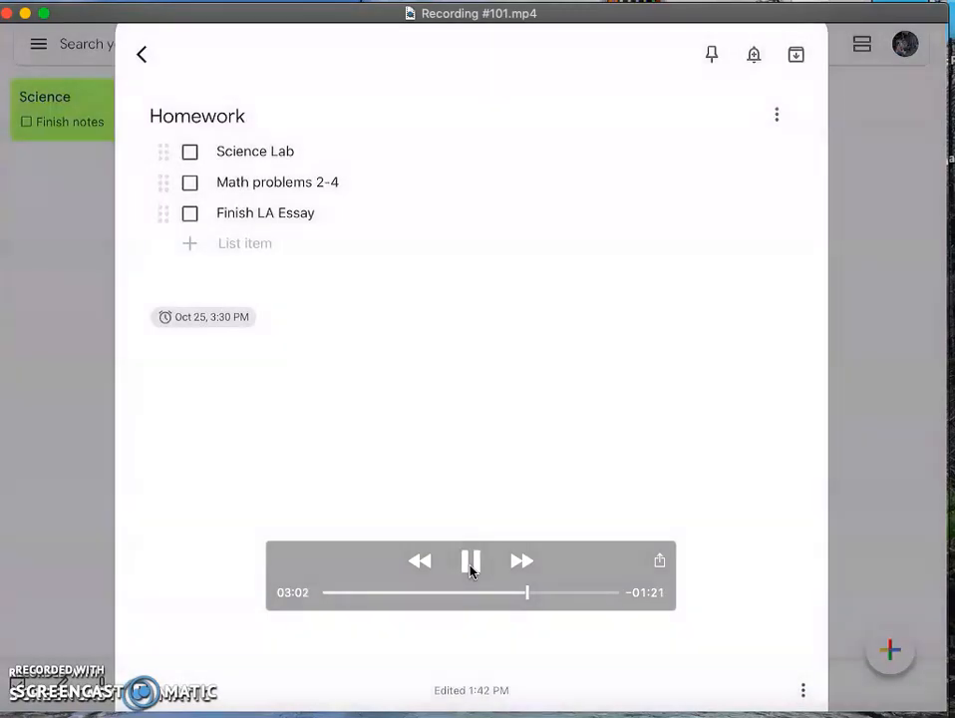
left_click(143, 54)
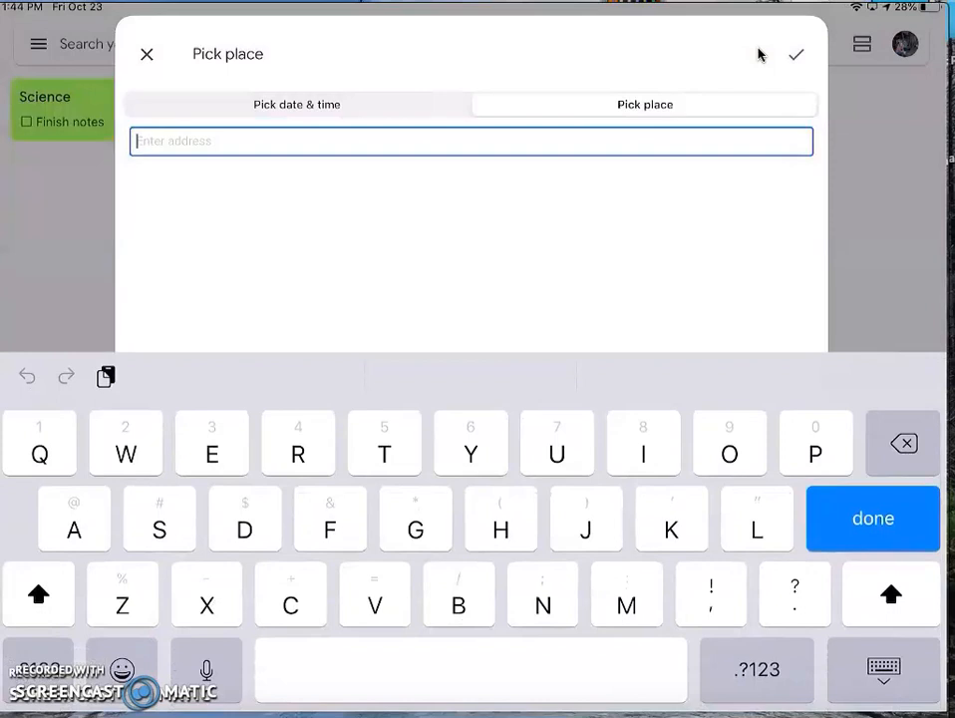
left_click(760, 670)
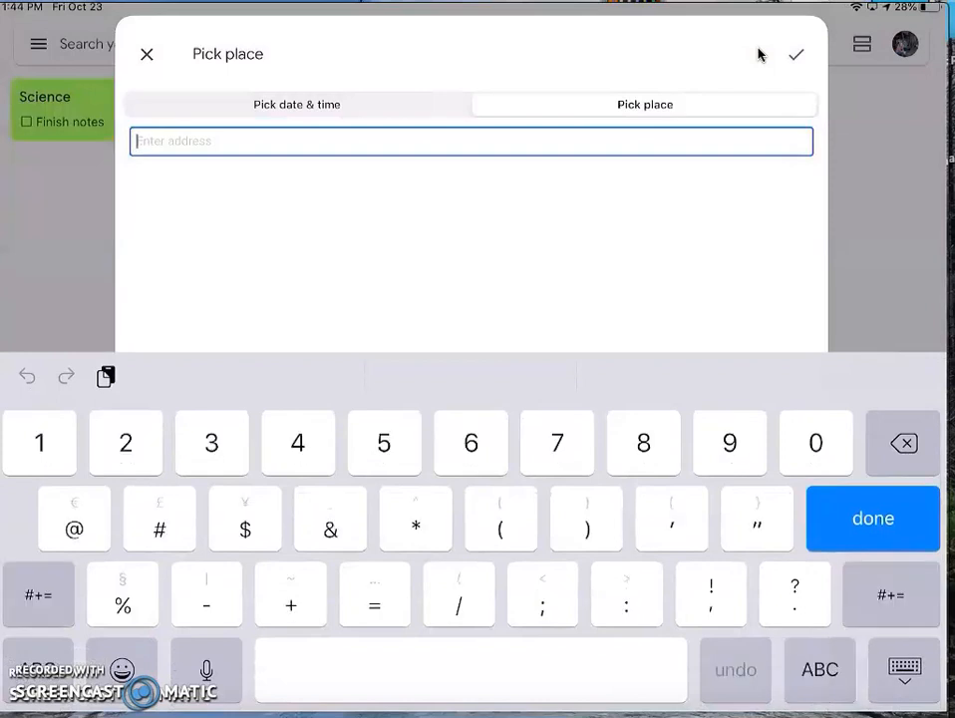
type("901")
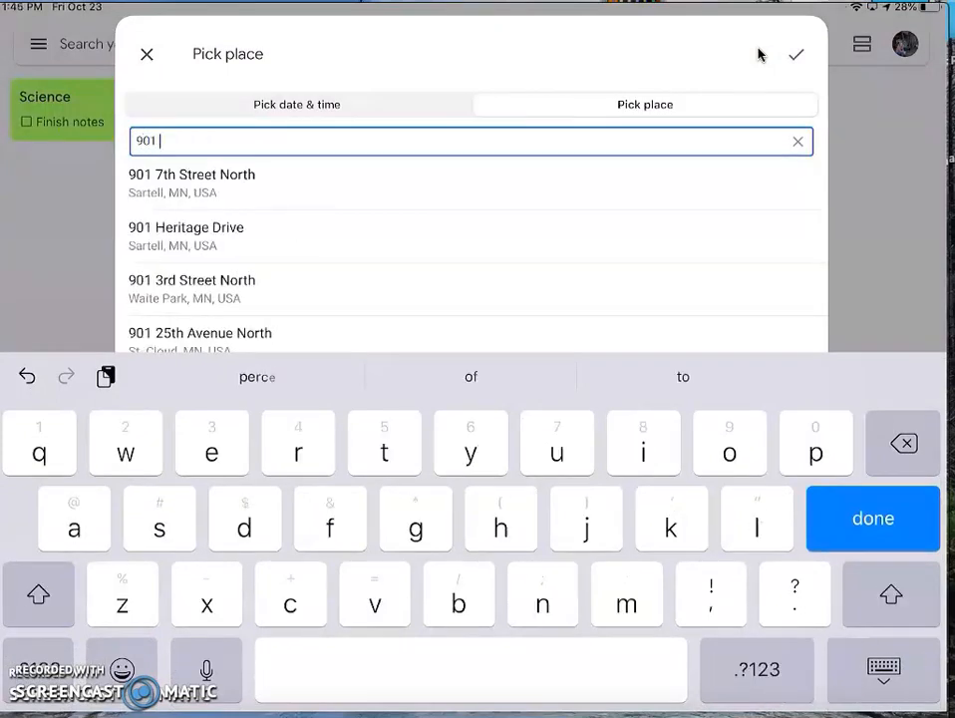
type("1")
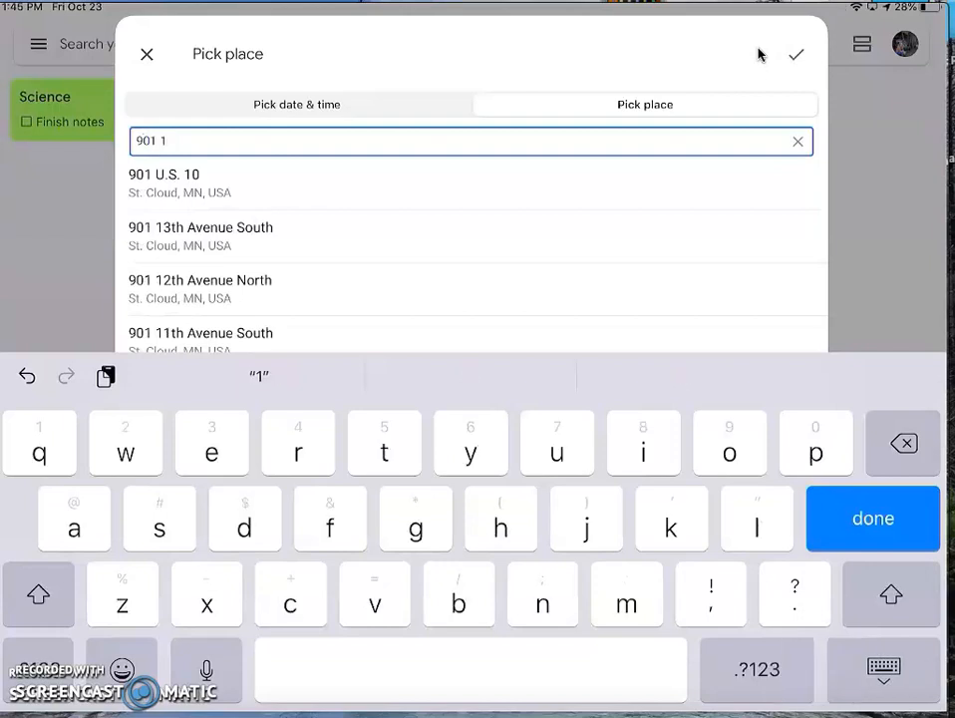
type("st")
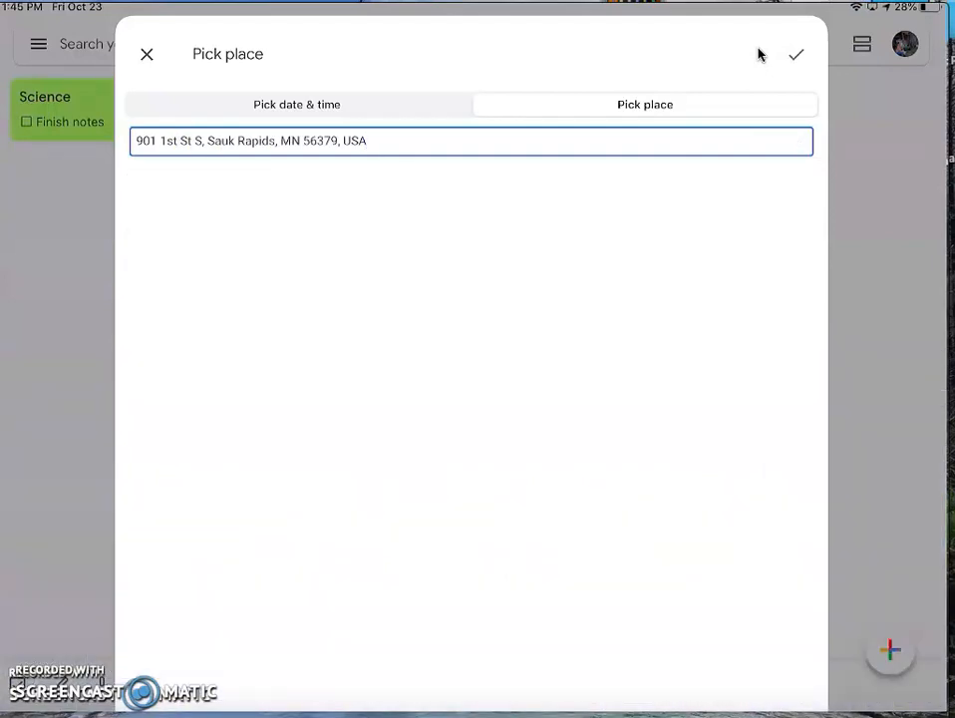
left_click(800, 54)
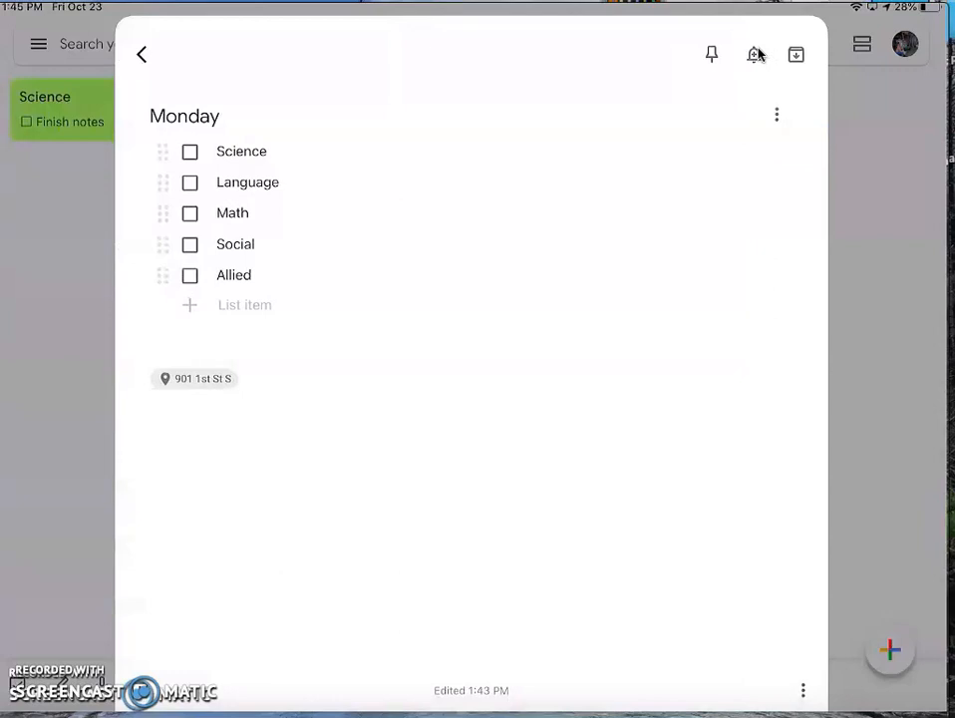
- Set the Homework reminder for Oct 25, 3:30 PM to repeat daily and save it
left_click(144, 56)
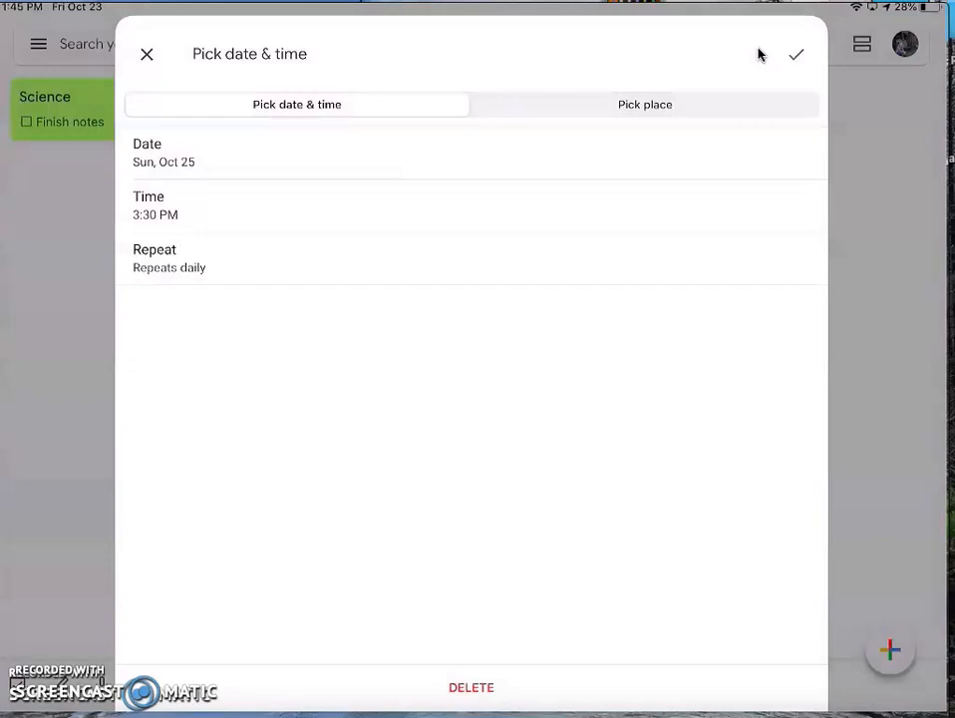
left_click(798, 54)
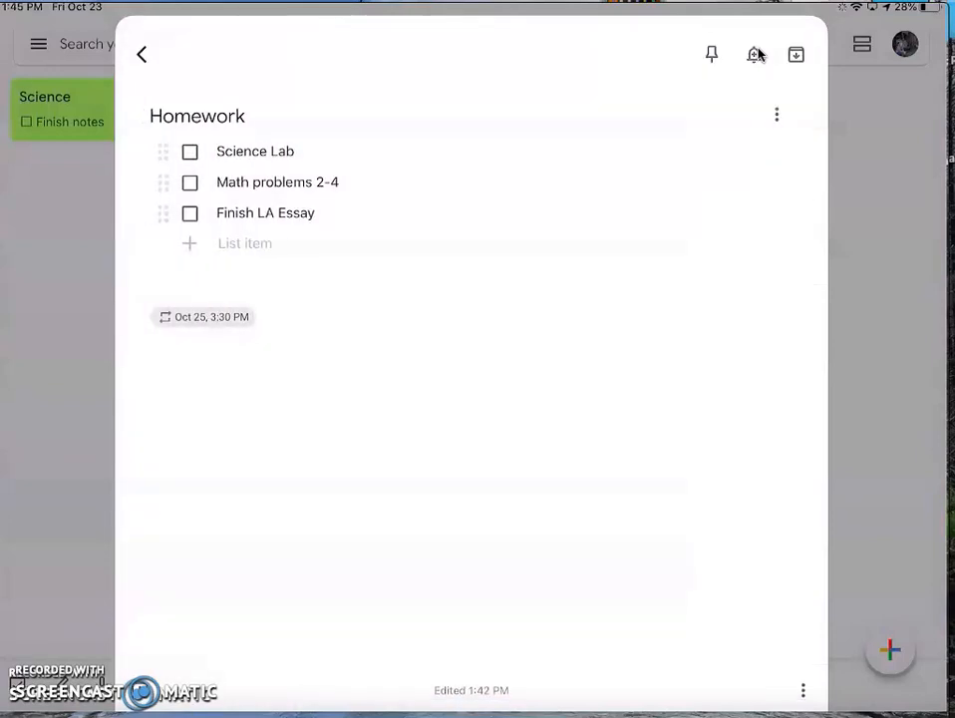
- Handwrite 'Monday – Social Studies' with the pen on a new drawing note
left_click(144, 55)
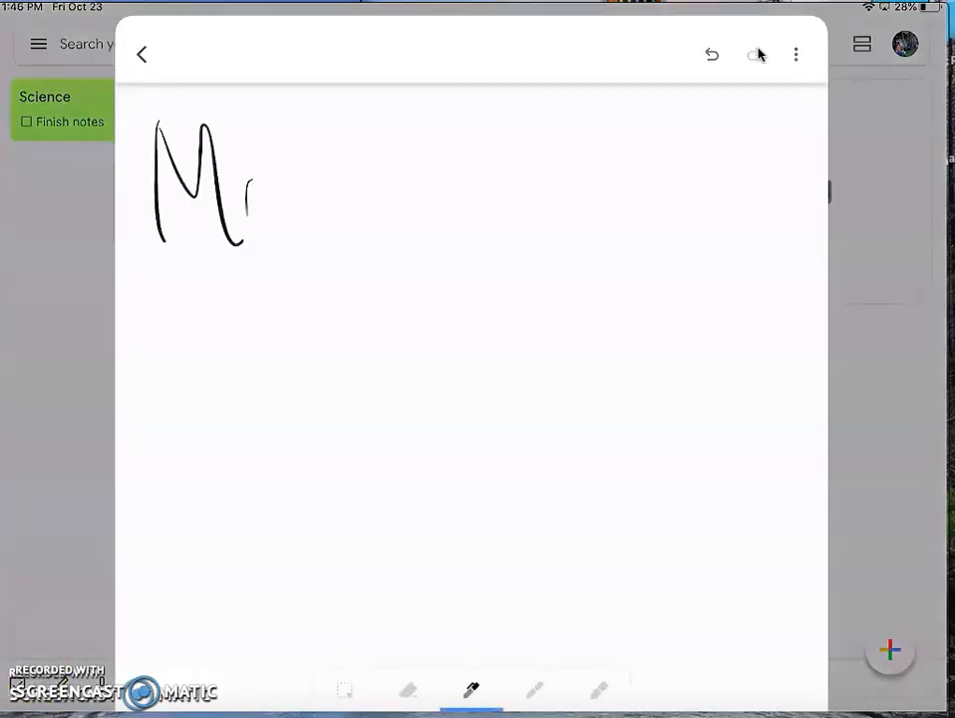
left_click_drag(249, 199, 399, 200)
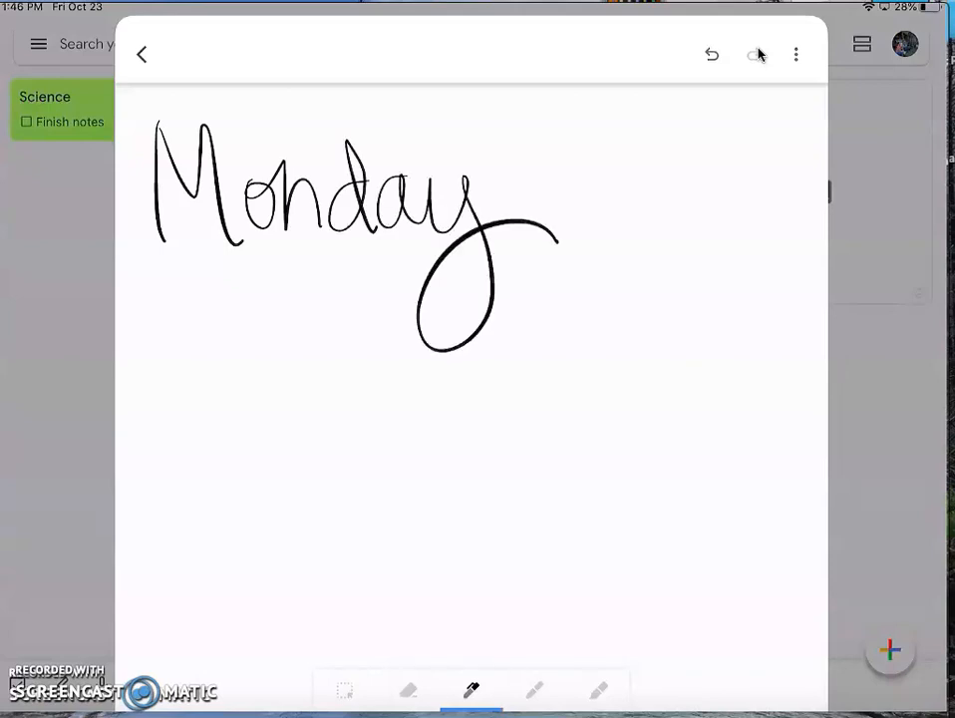
left_click_drag(499, 196, 583, 184)
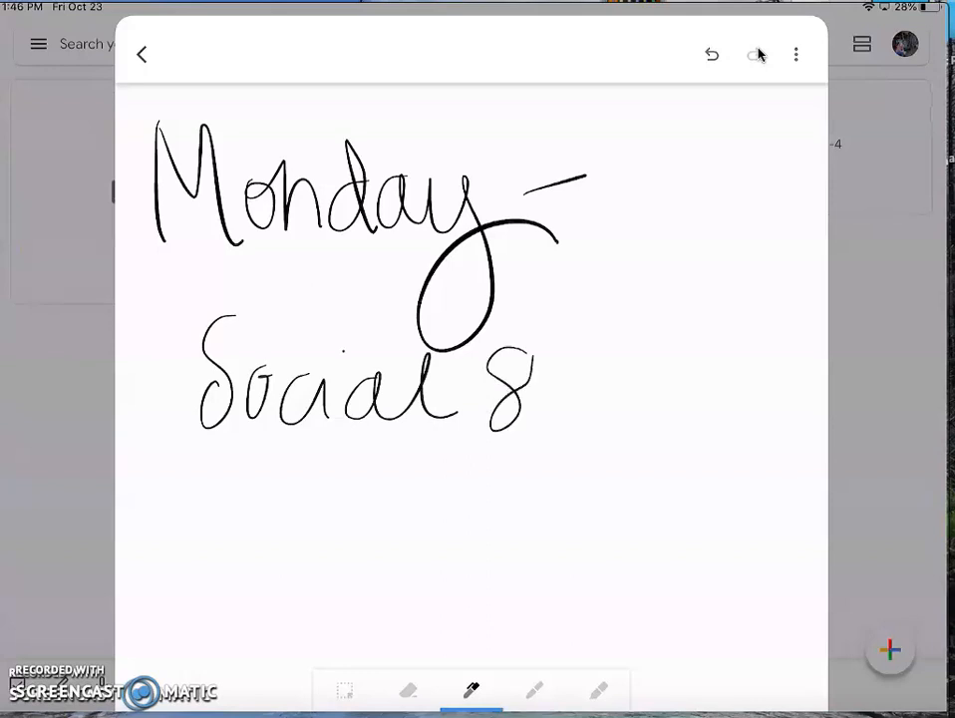
left_click_drag(539, 369, 688, 399)
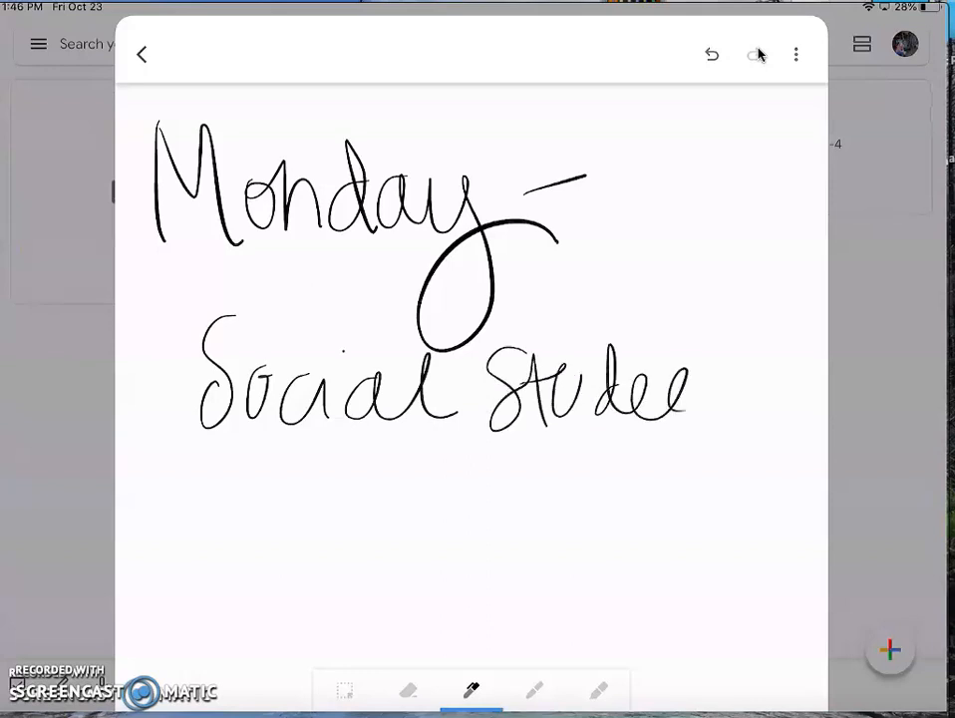
left_click_drag(688, 399, 768, 399)
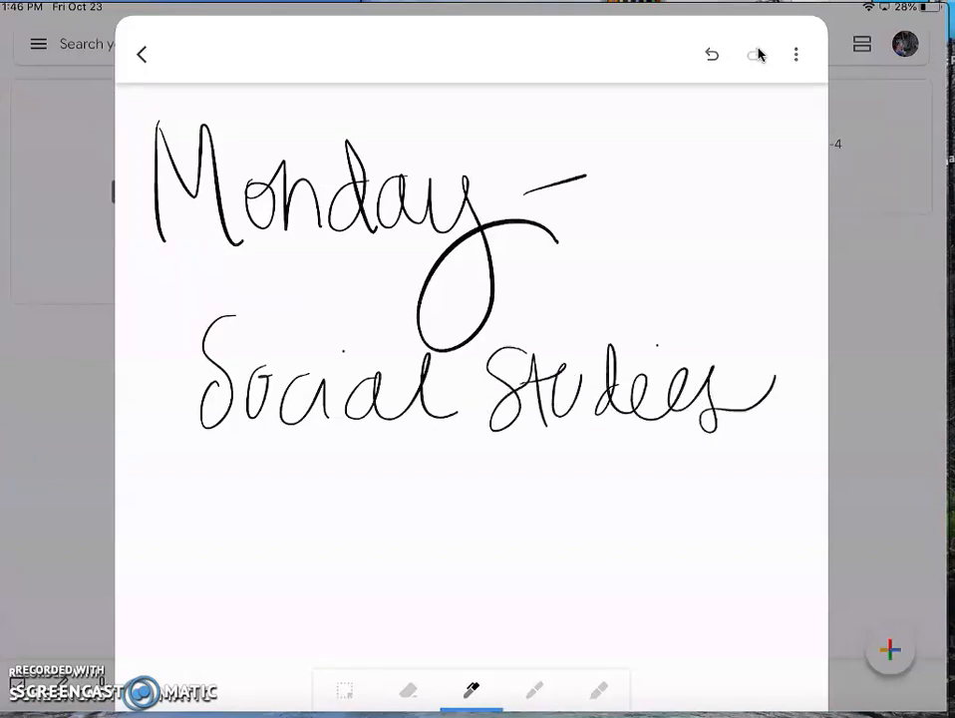
- Return to the notes grid with the drawing saved, then reopen the handwritten note
left_click(144, 54)
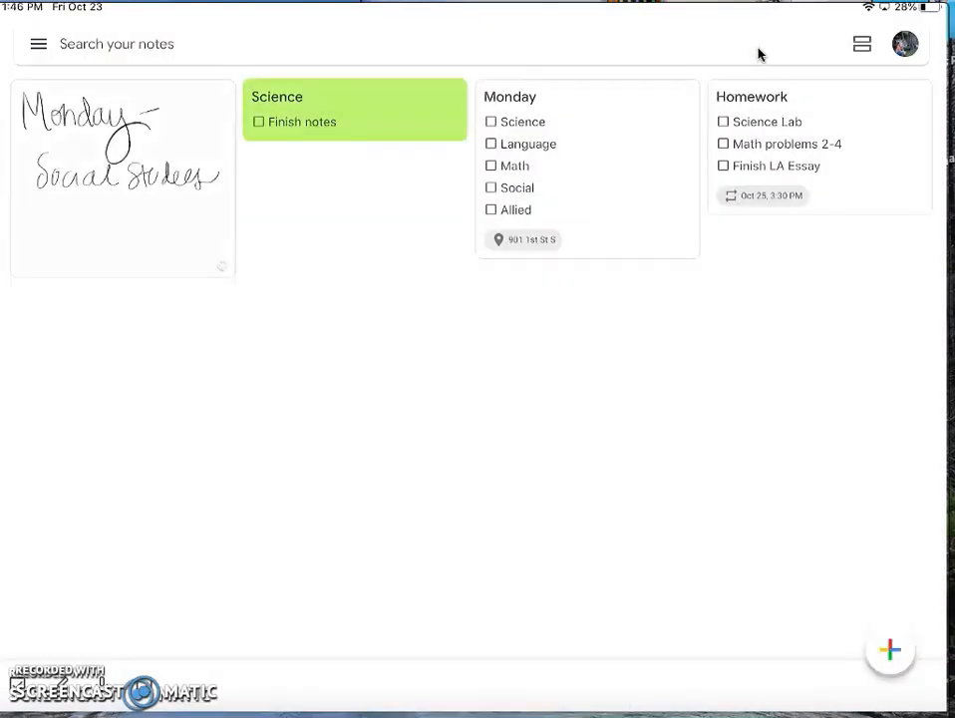
left_click(124, 180)
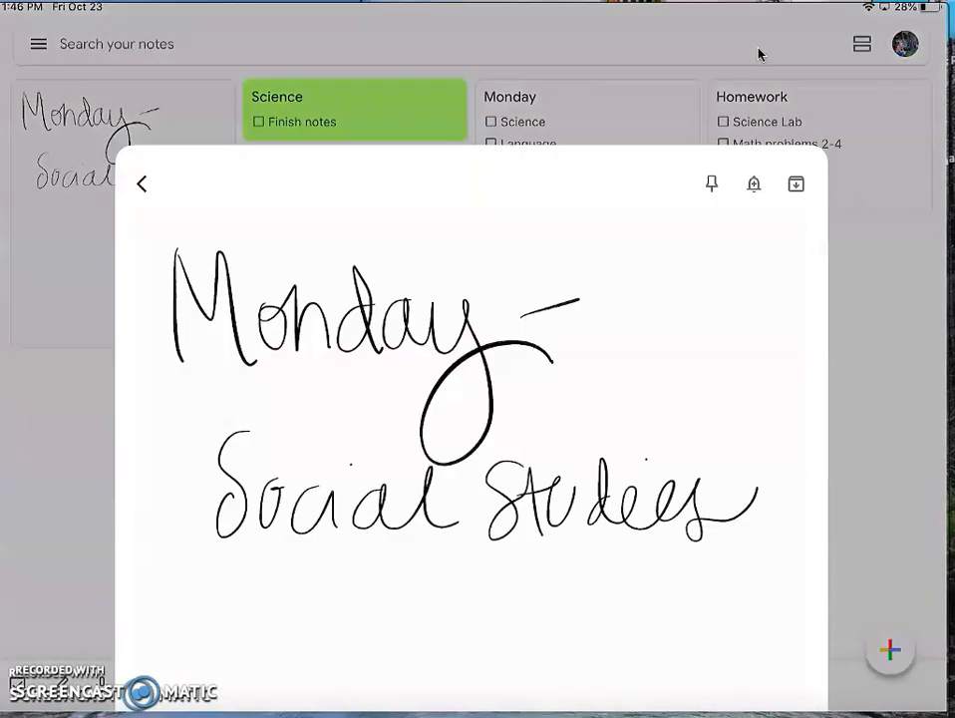
scroll("down", 3)
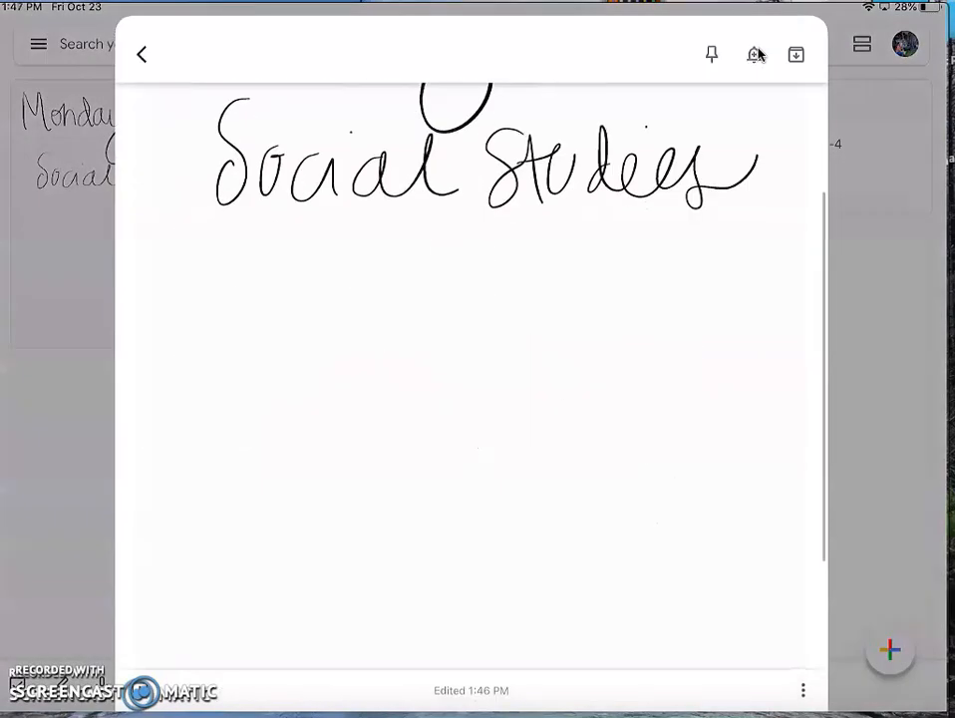